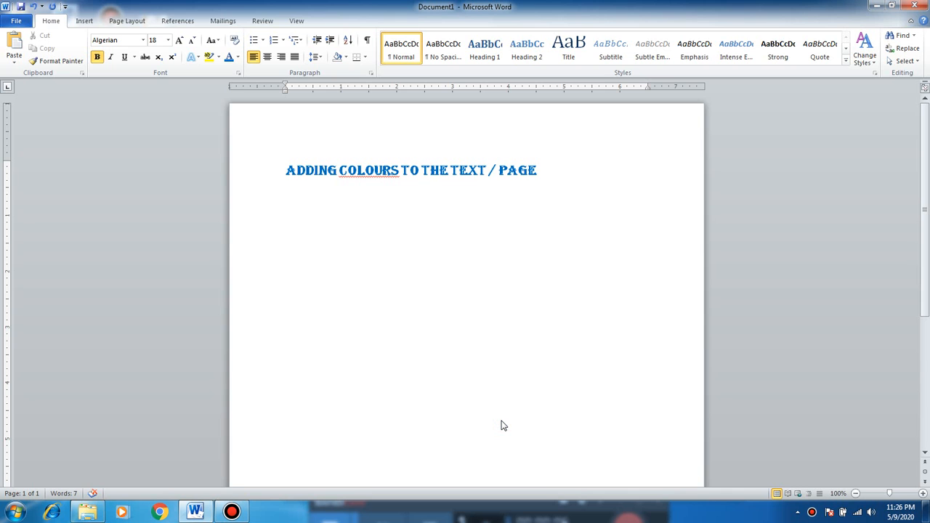
Step: Type LET'S LEARN on a new line below the blue heading
left_click(430, 170)
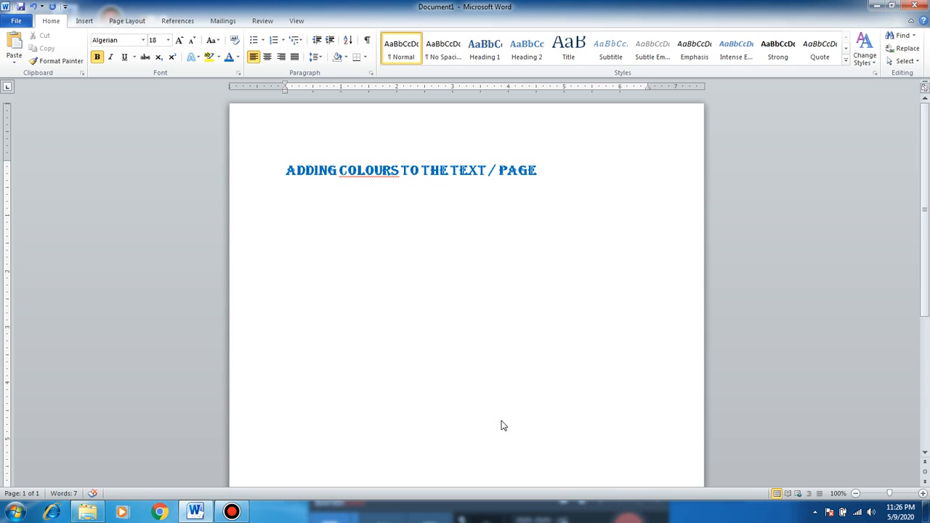
left_click(429, 170)
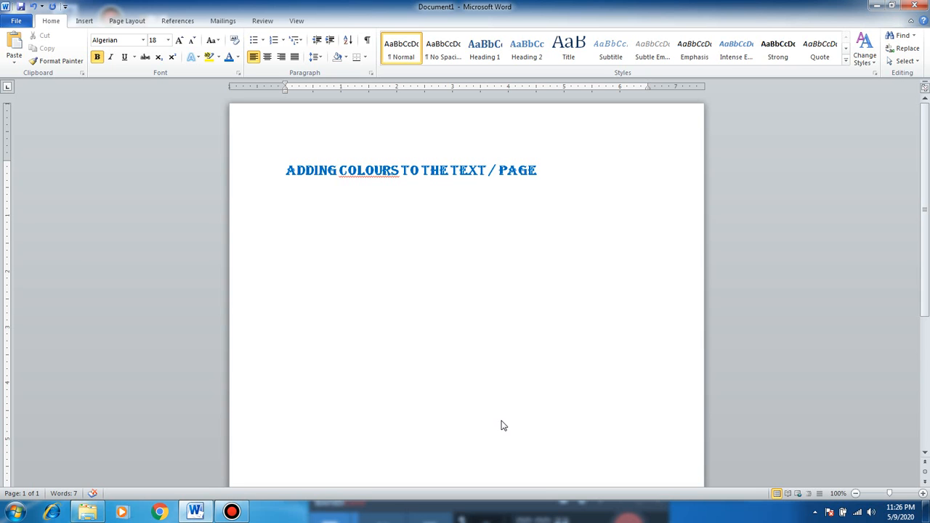
left_click(430, 170)
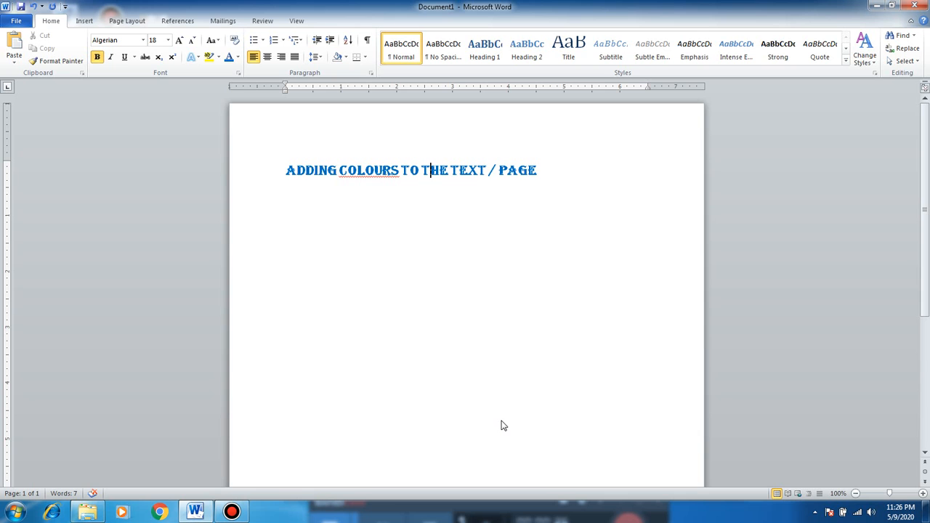
mouse_move(305, 335)
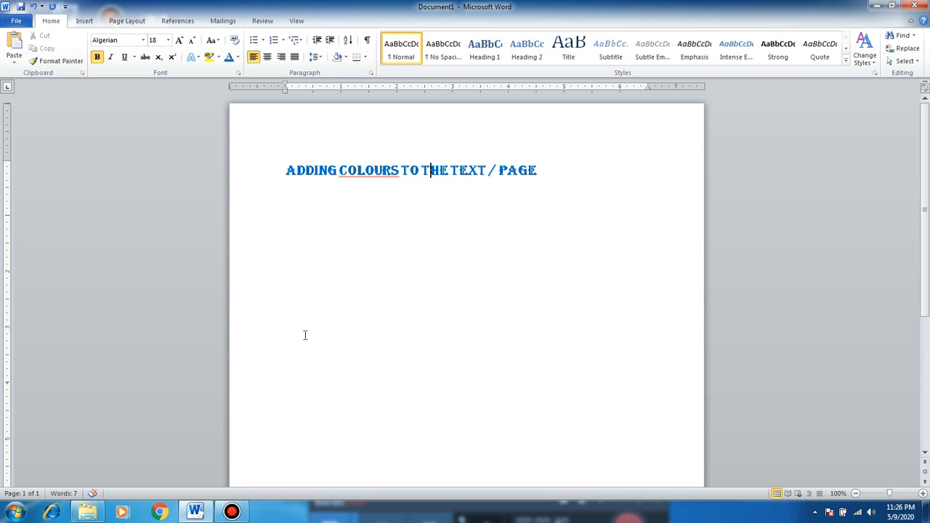
mouse_move(556, 205)
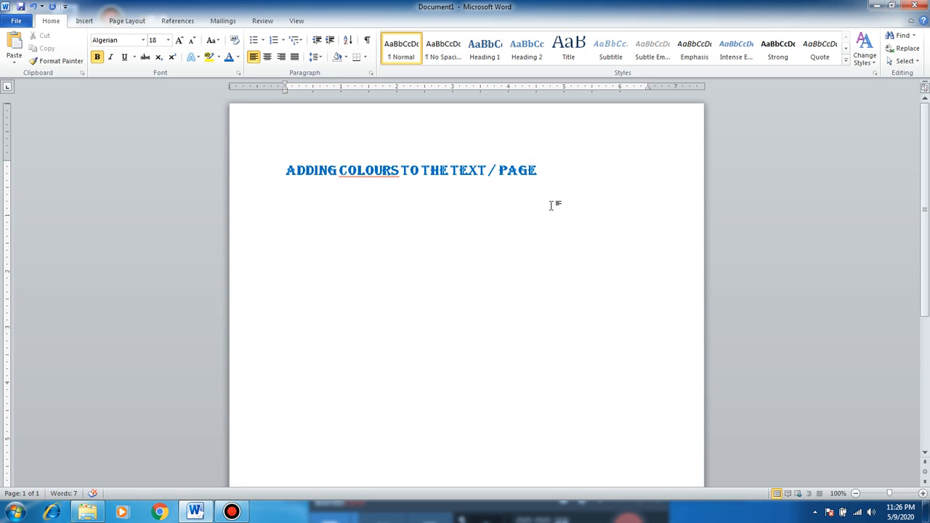
left_click(285, 200)
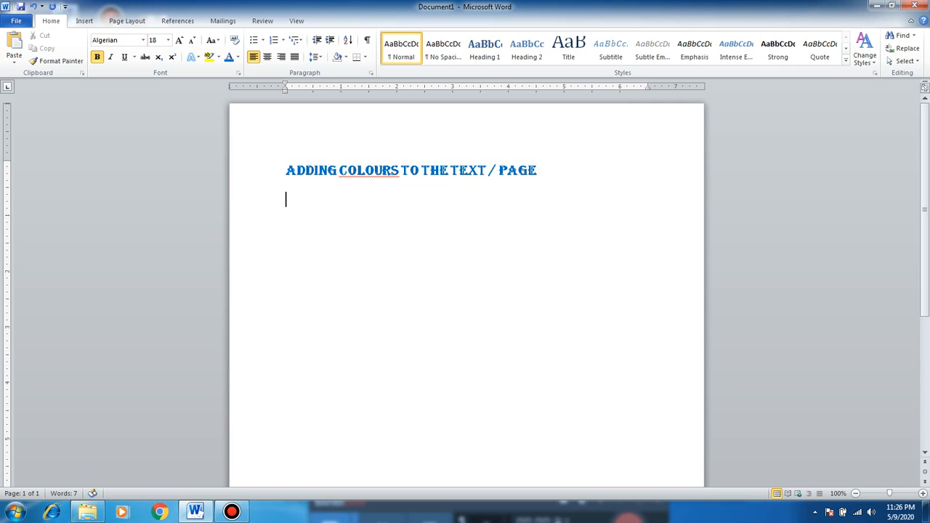
type("LET")
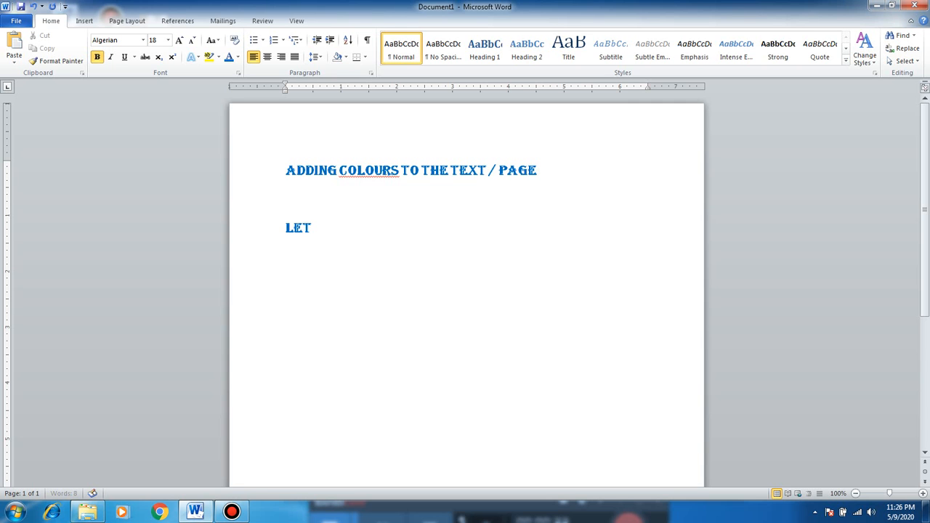
type("'S LE")
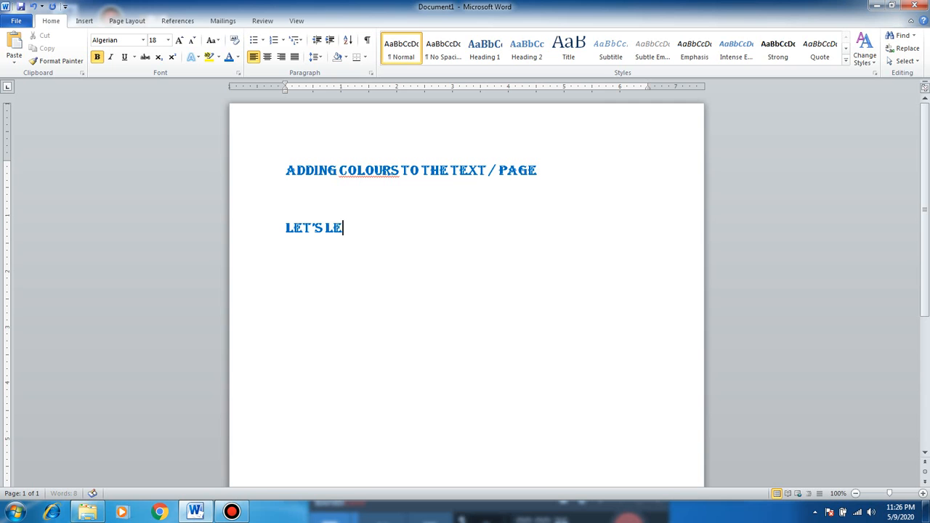
type("R")
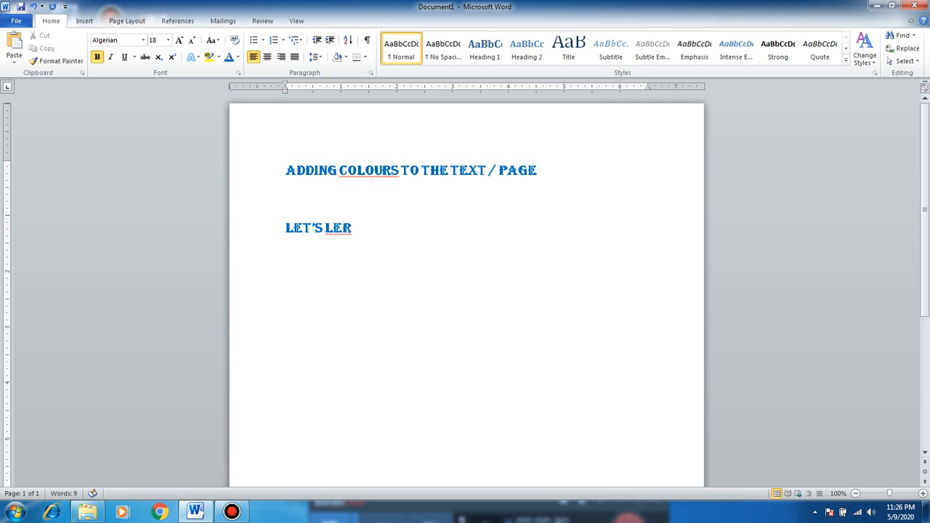
type("ARN")
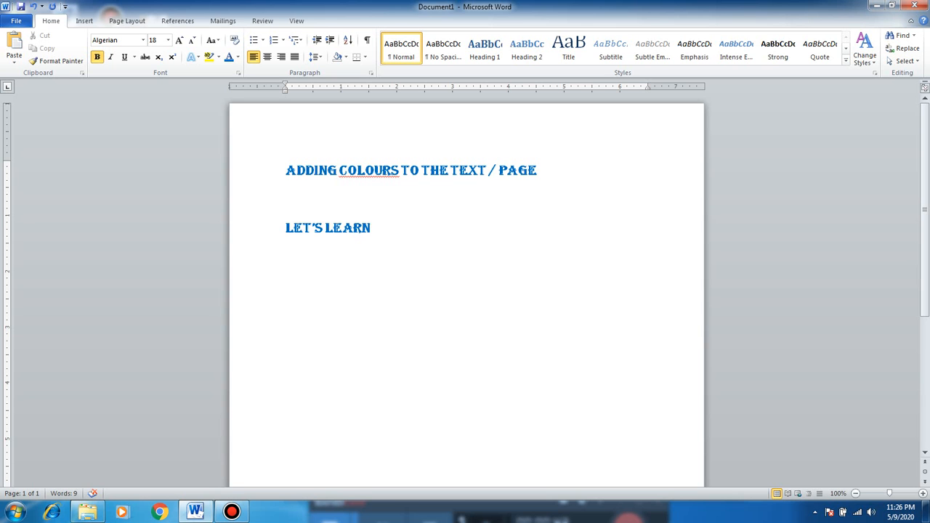
left_click(371, 228)
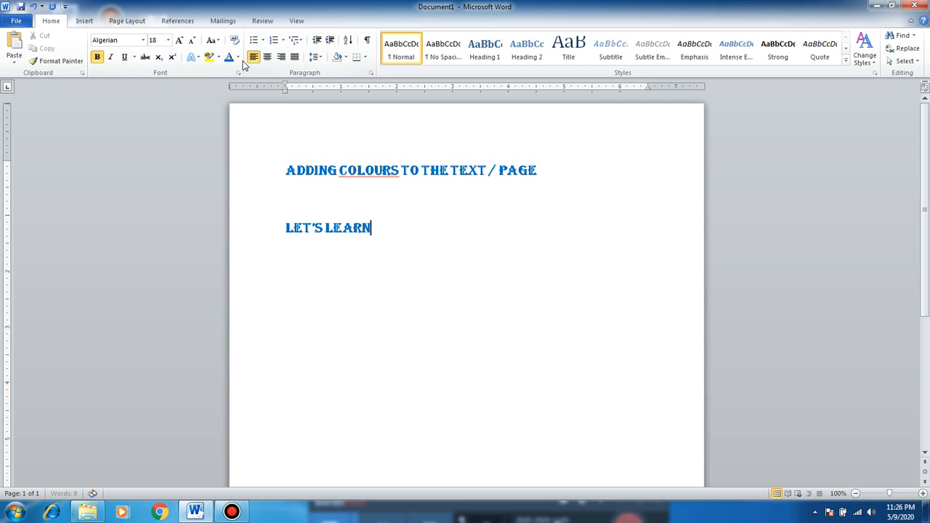
mouse_move(230, 57)
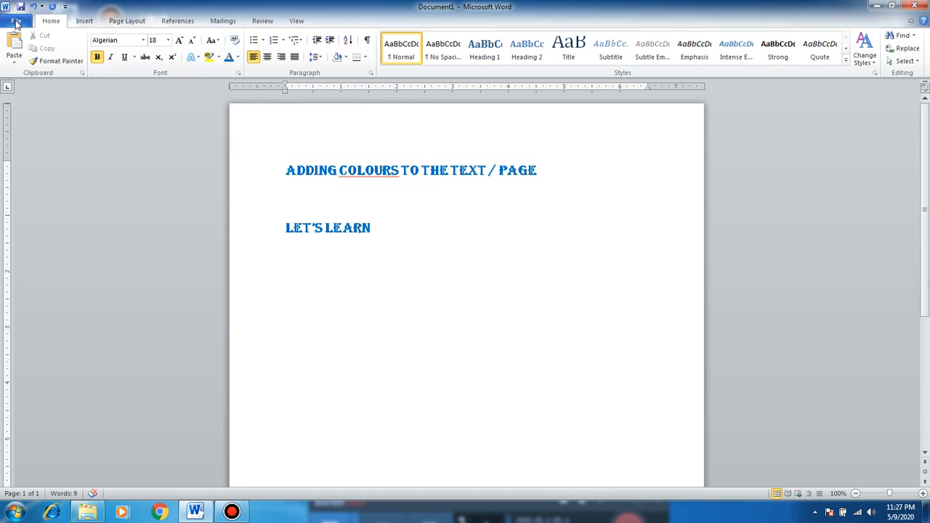
left_click(370, 228)
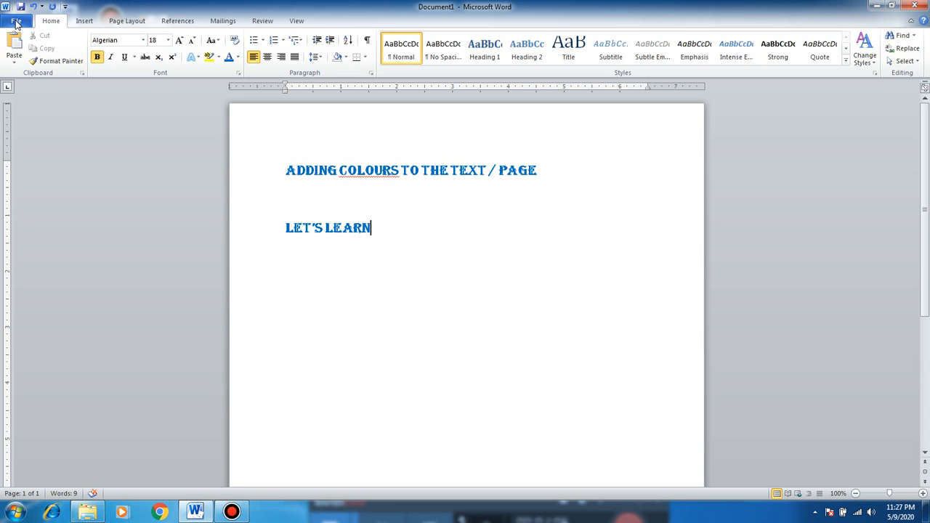
mouse_move(205, 185)
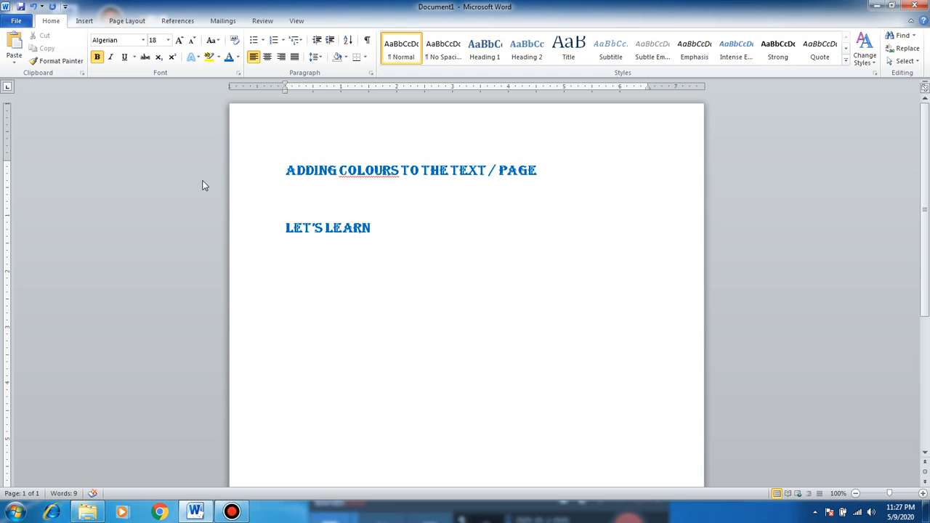
left_click(288, 228)
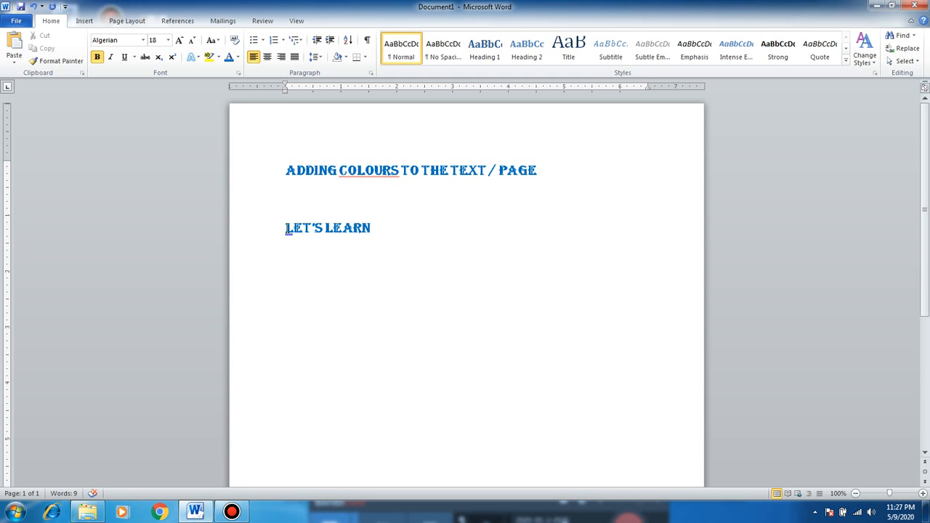
Step: Select the LET'S LEARN line
left_click(371, 227)
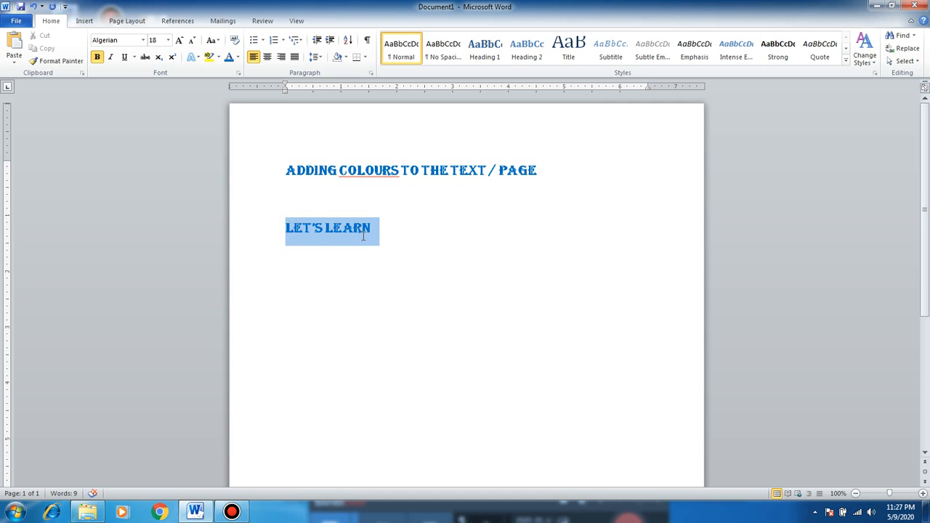
mouse_move(364, 239)
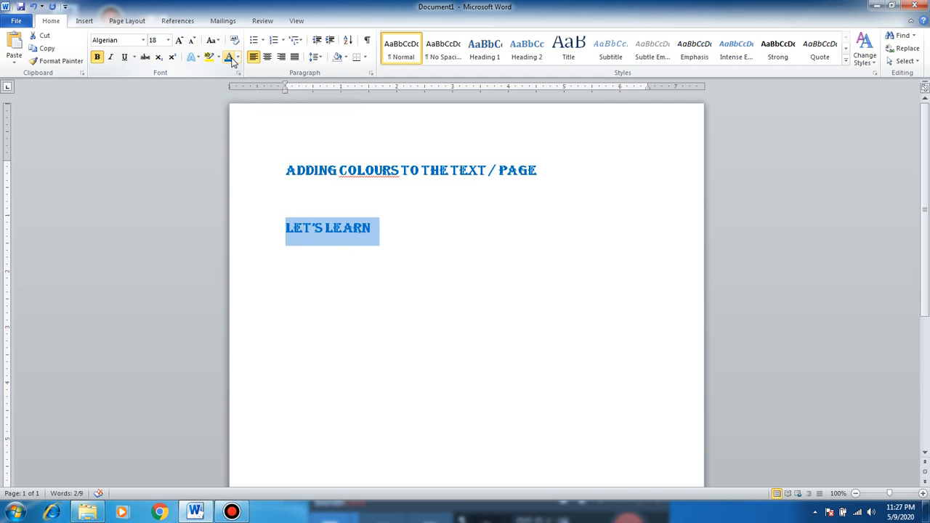
mouse_move(229, 57)
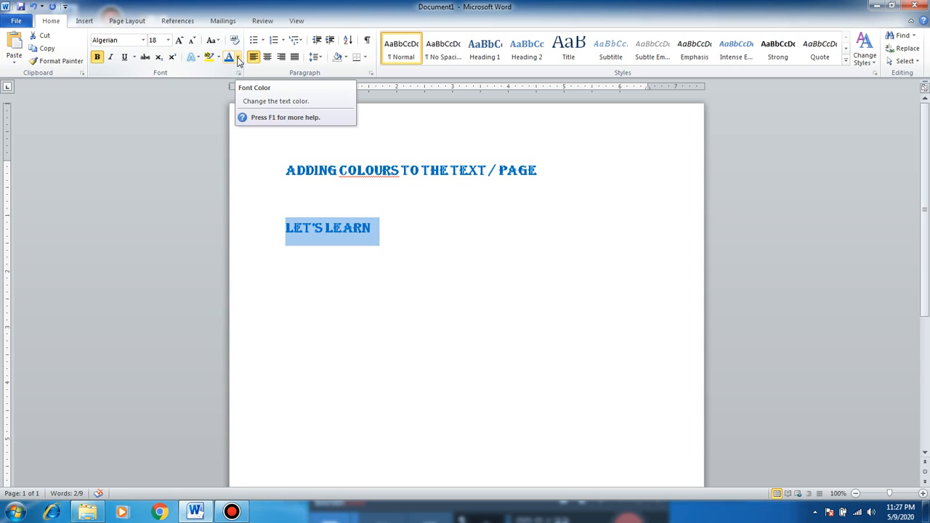
Step: Preview theme font colours on LET'S LEARN from the Font Color list
left_click(238, 57)
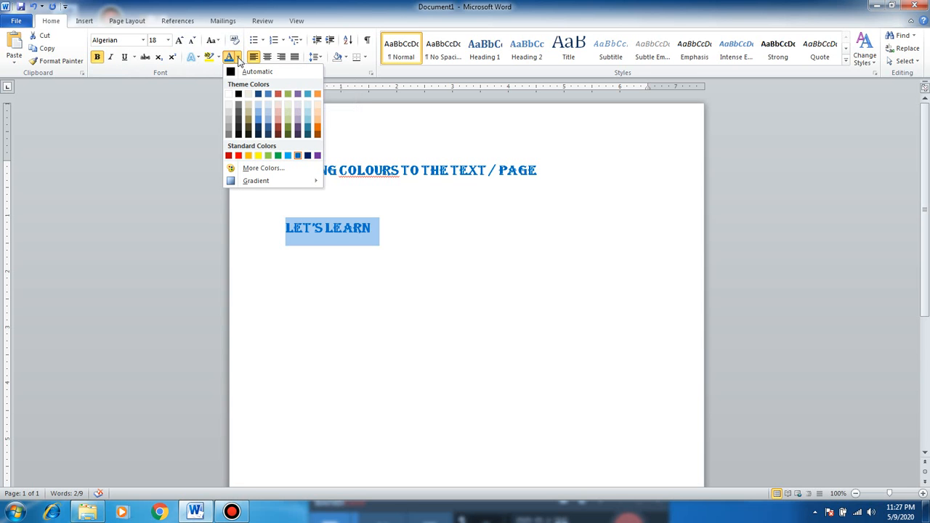
mouse_move(266, 107)
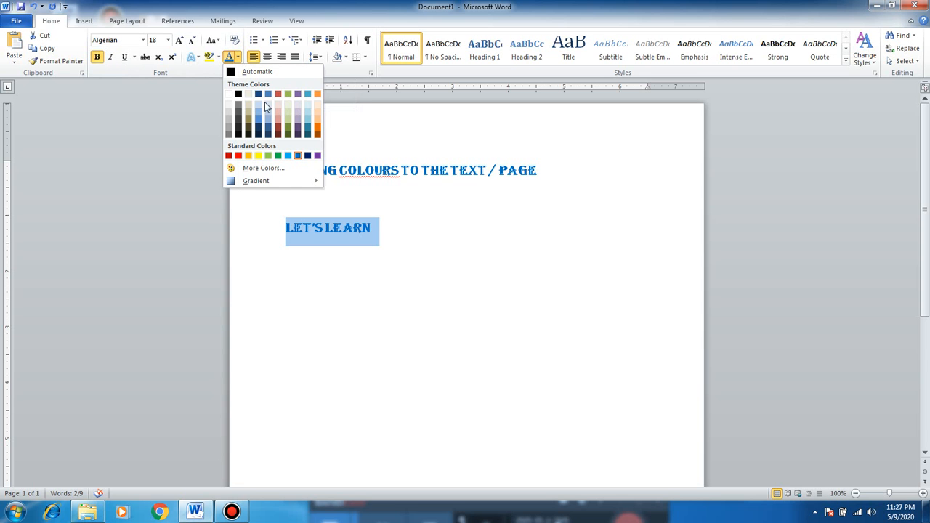
left_click(288, 131)
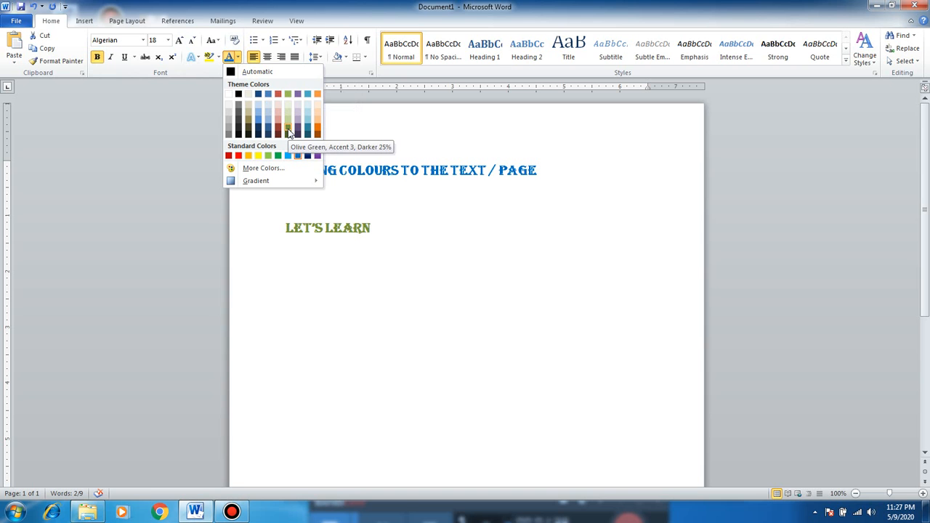
mouse_move(251, 110)
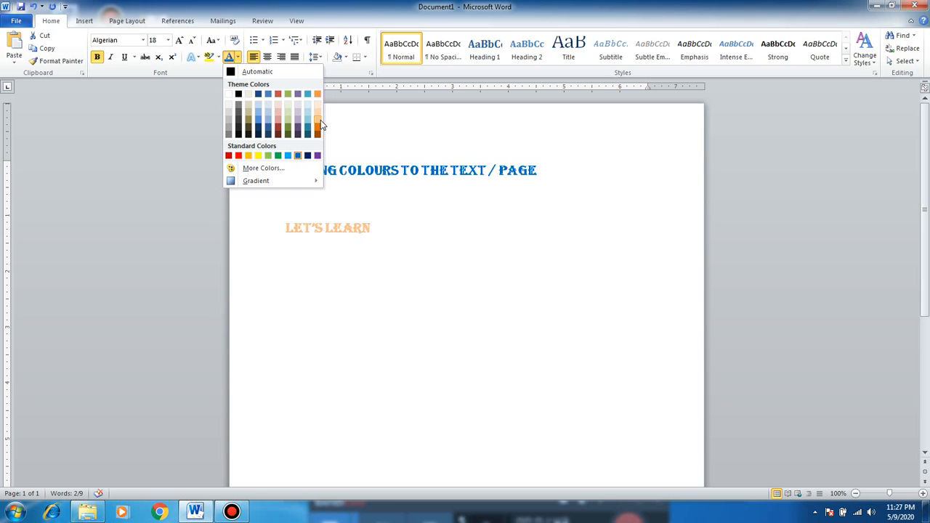
mouse_move(317, 123)
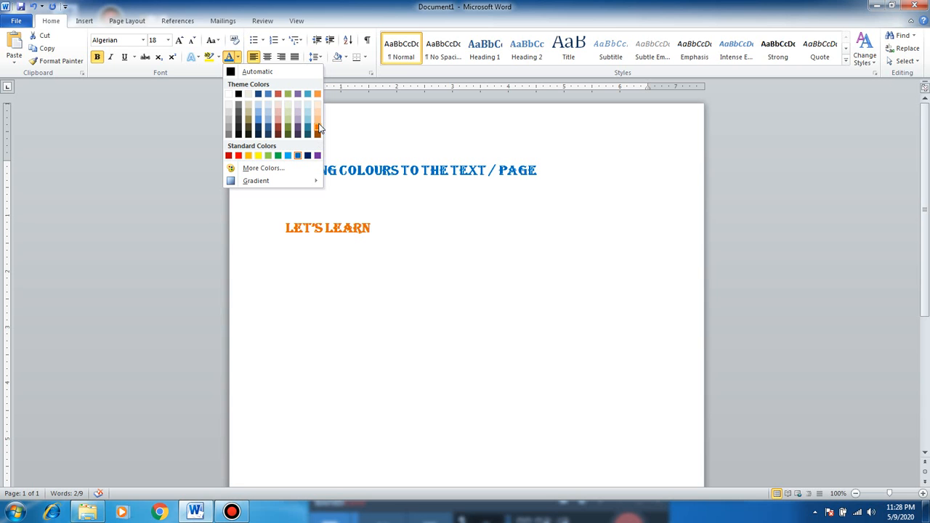
mouse_move(306, 129)
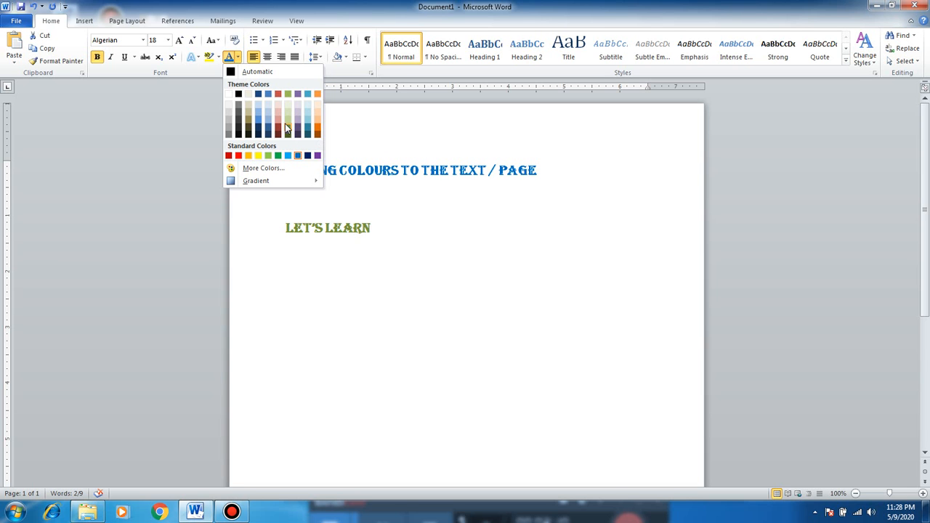
left_click(258, 114)
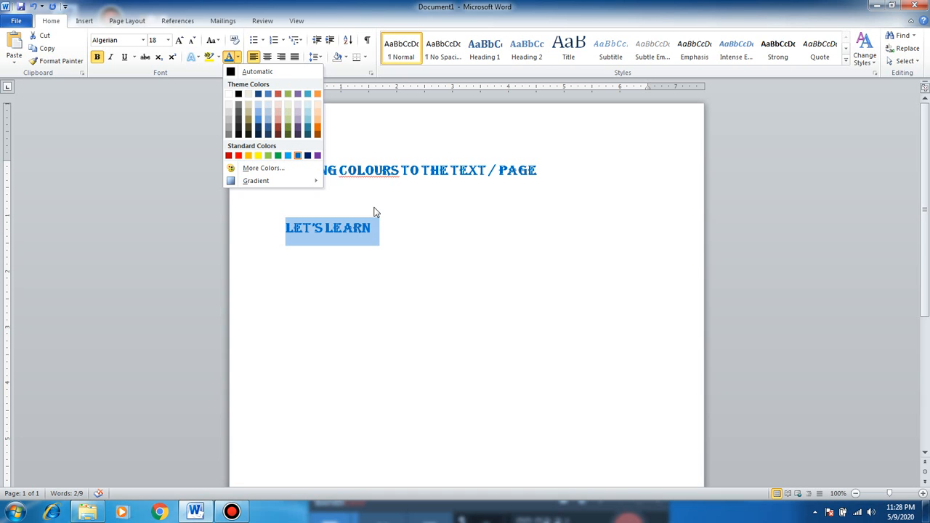
left_click(280, 130)
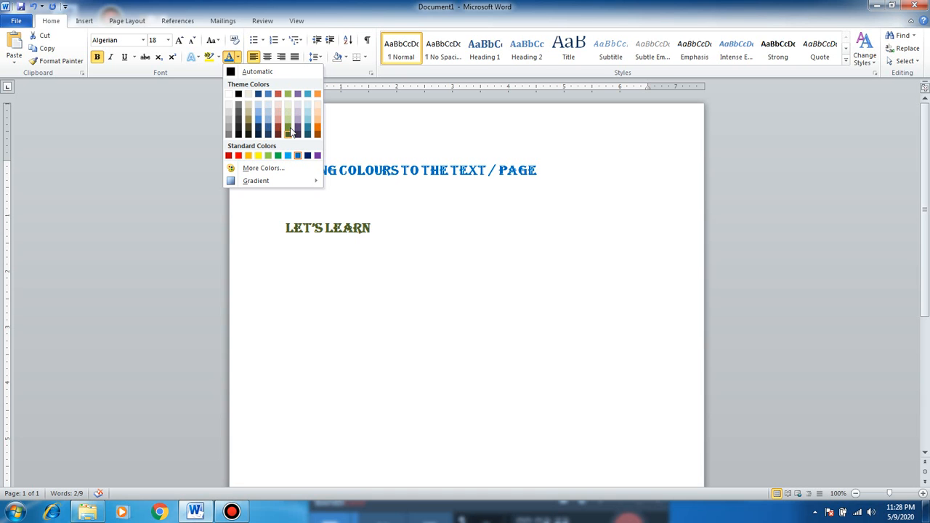
mouse_move(286, 154)
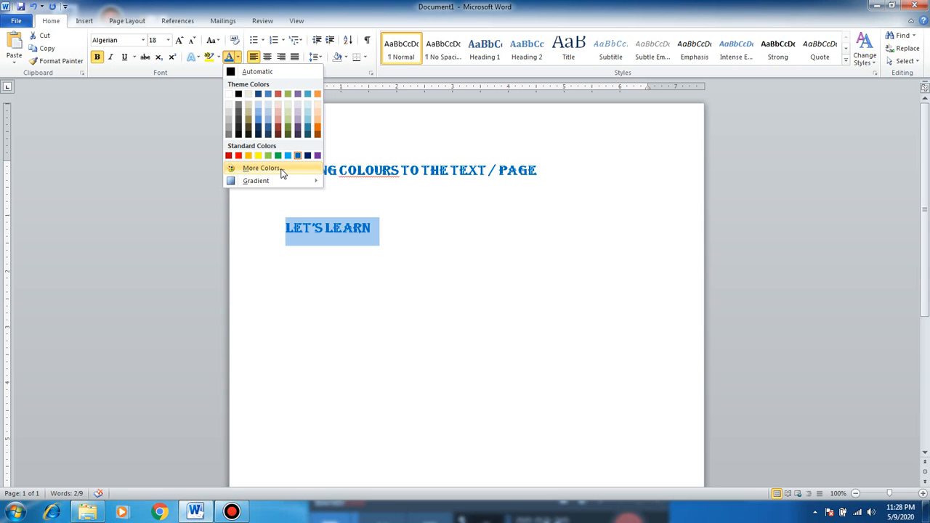
Step: Pick a magenta-pink shade from the custom Colors spectrum for LET'S LEARN
left_click(261, 167)
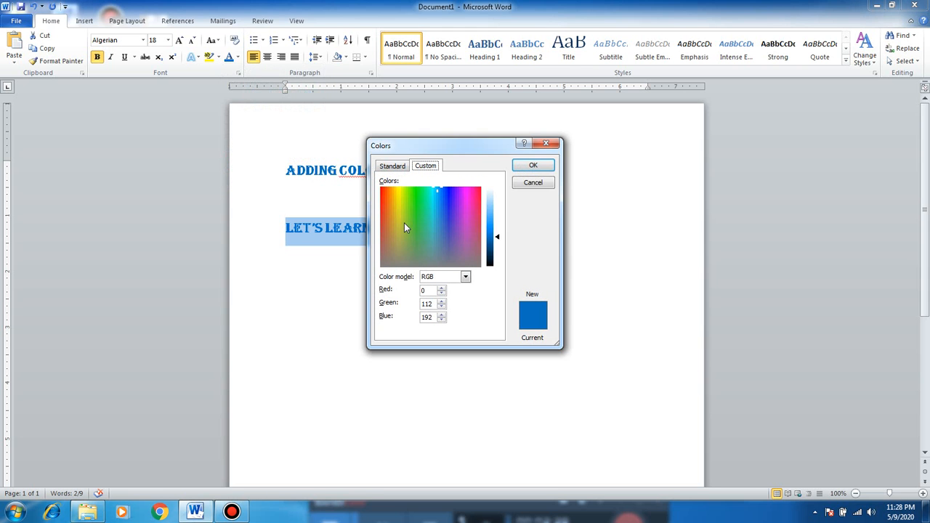
mouse_move(438, 211)
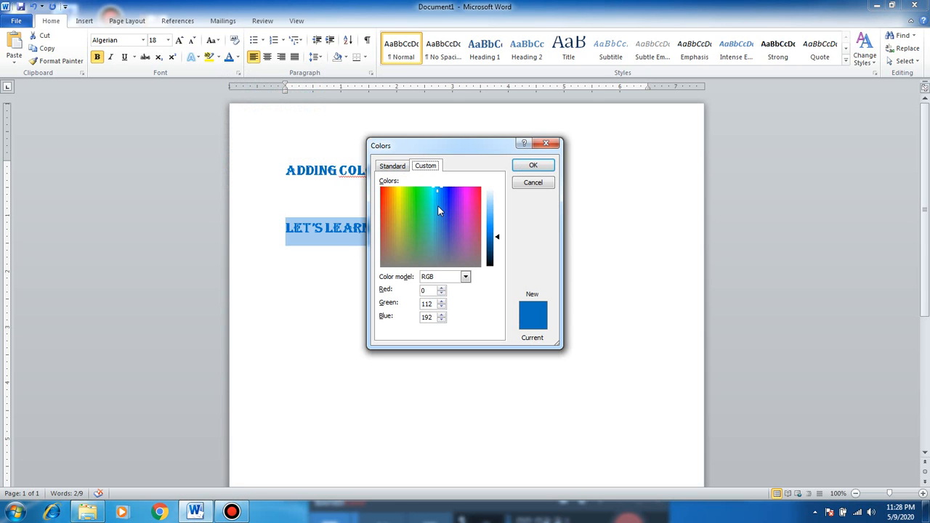
left_click(444, 222)
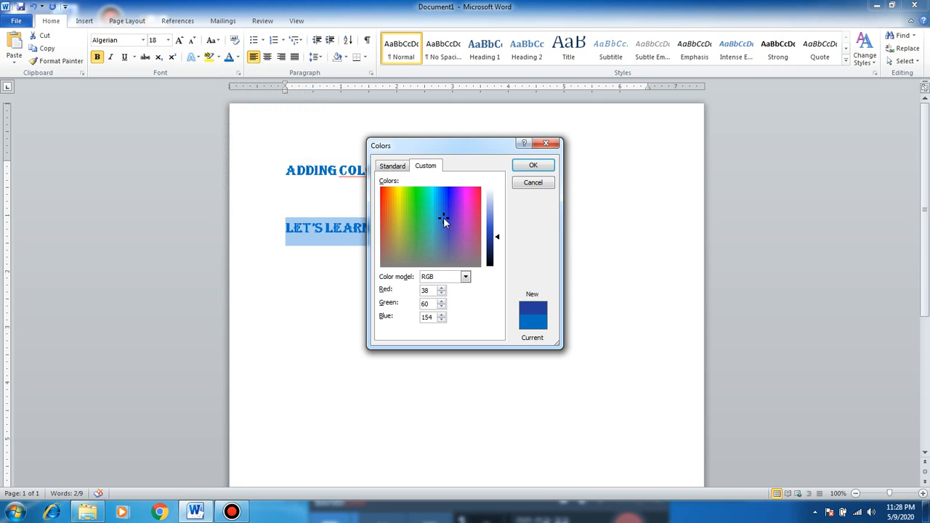
left_click(446, 231)
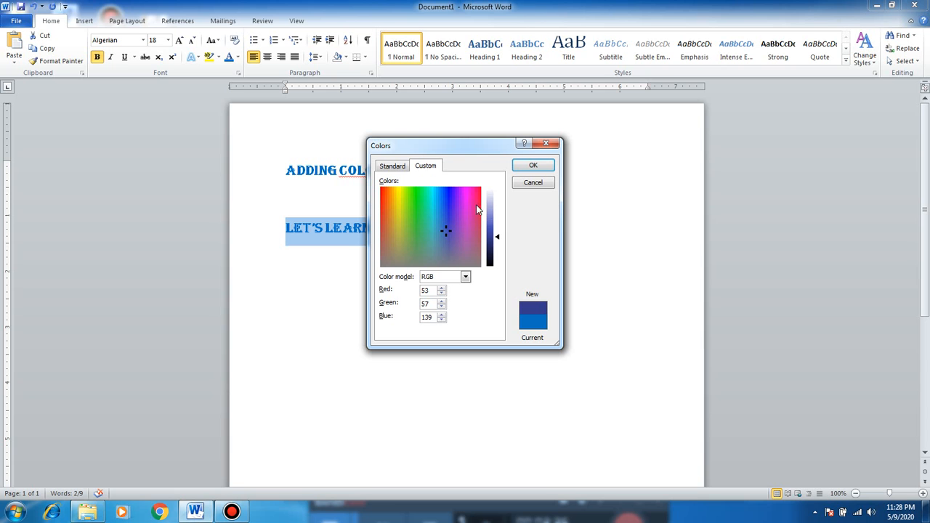
left_click(471, 201)
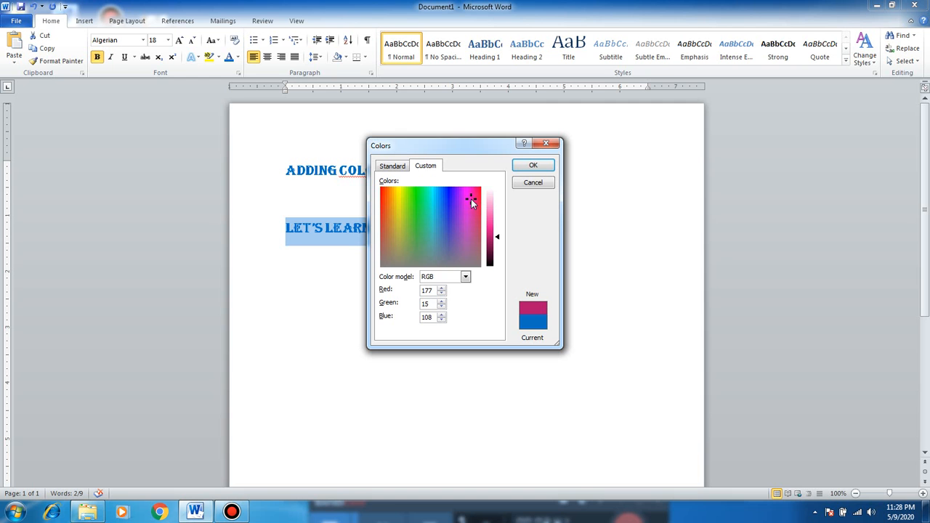
mouse_move(534, 182)
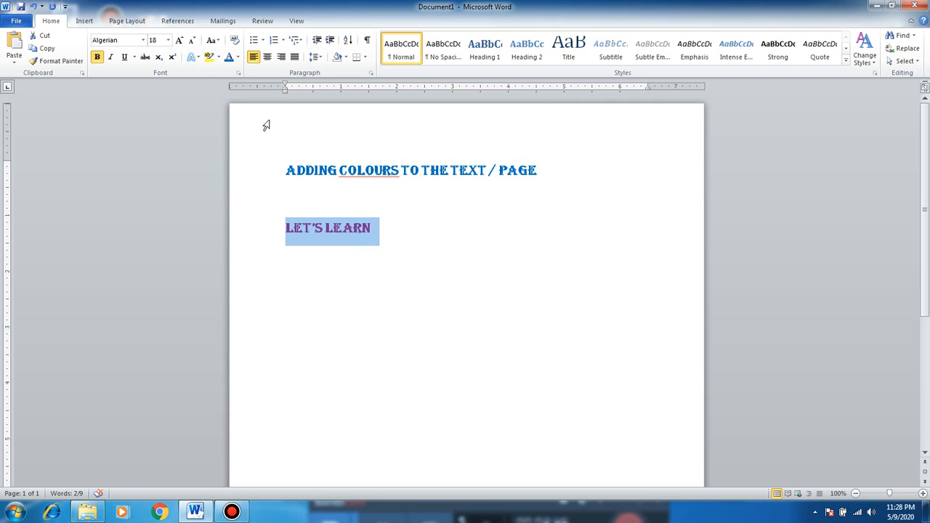
Step: Apply the recent Plum colour to LET'S LEARN and reopen the font colour list
left_click(237, 57)
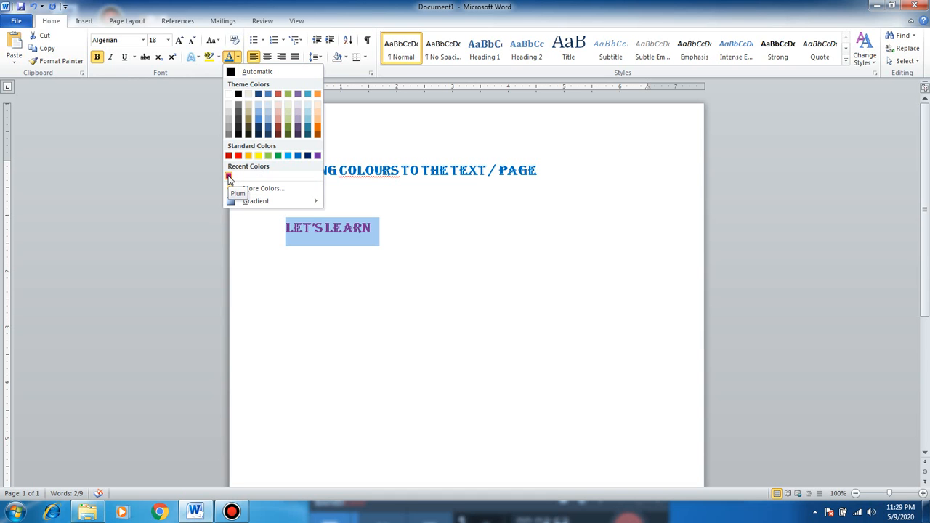
left_click(230, 177)
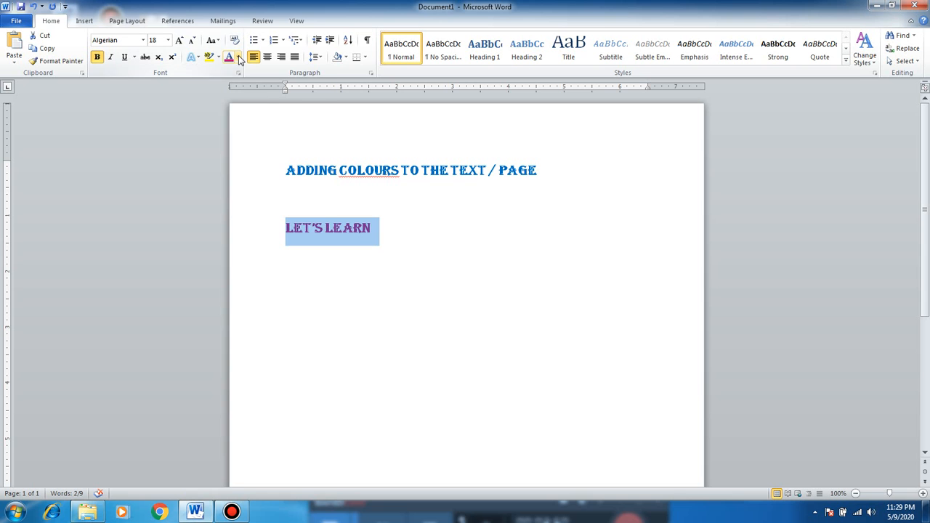
left_click(239, 58)
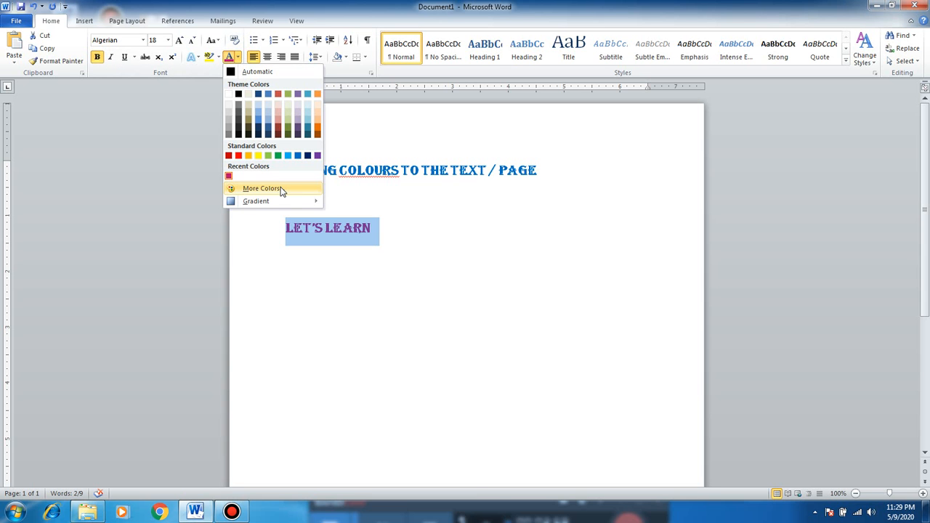
Step: Open More Colors to show the custom colour mixer for LET'S LEARN
left_click(262, 188)
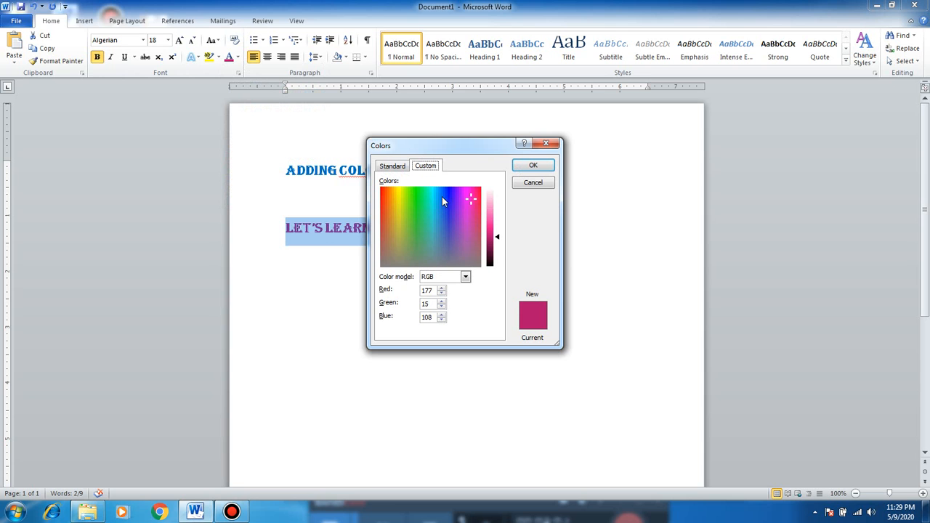
mouse_move(469, 204)
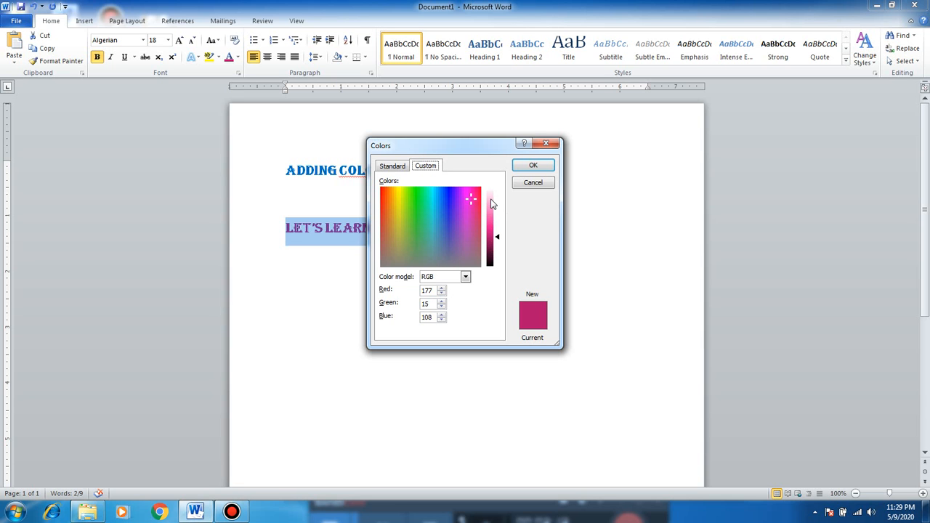
mouse_move(498, 252)
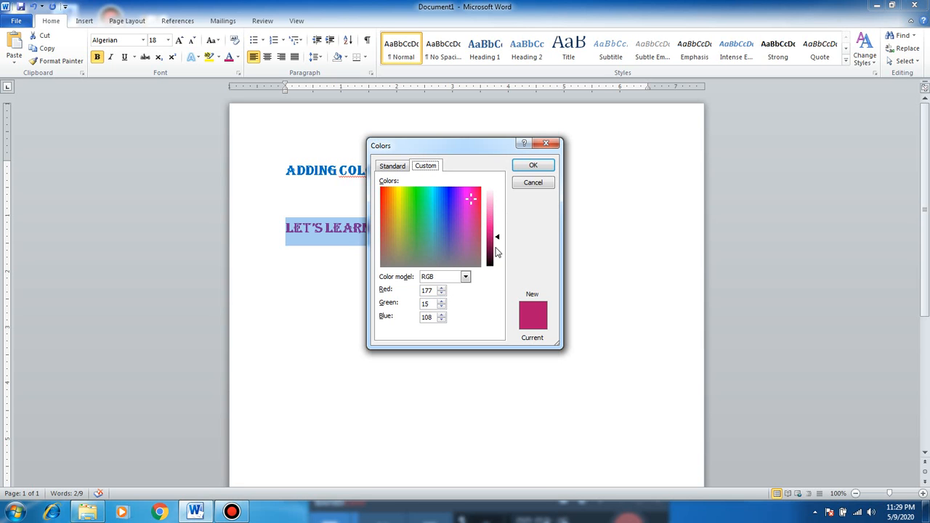
mouse_move(496, 271)
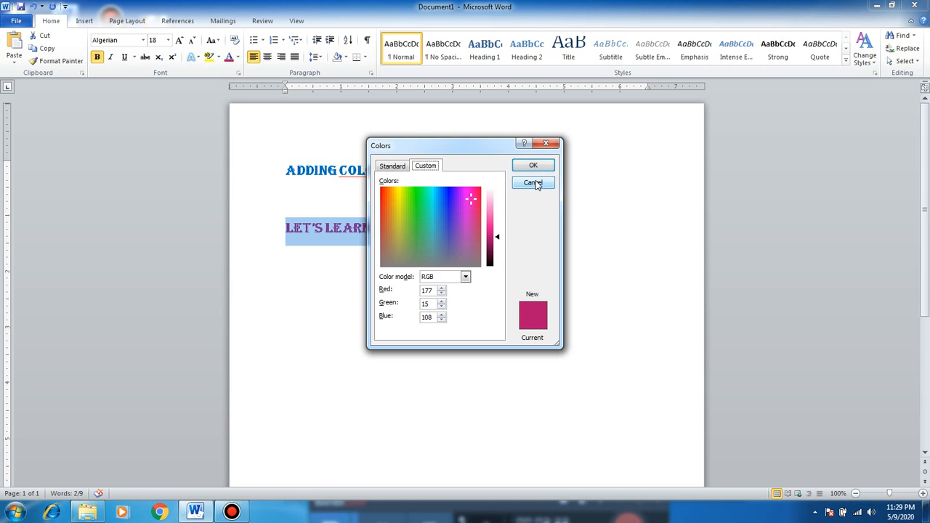
Step: Cancel the Colors dialog and show the pink Gradient variations for the text
left_click(533, 182)
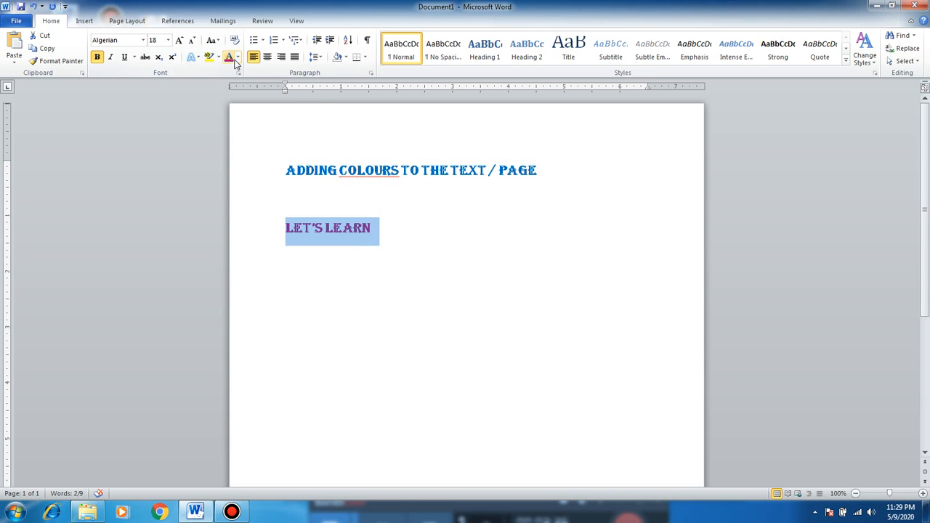
left_click(238, 58)
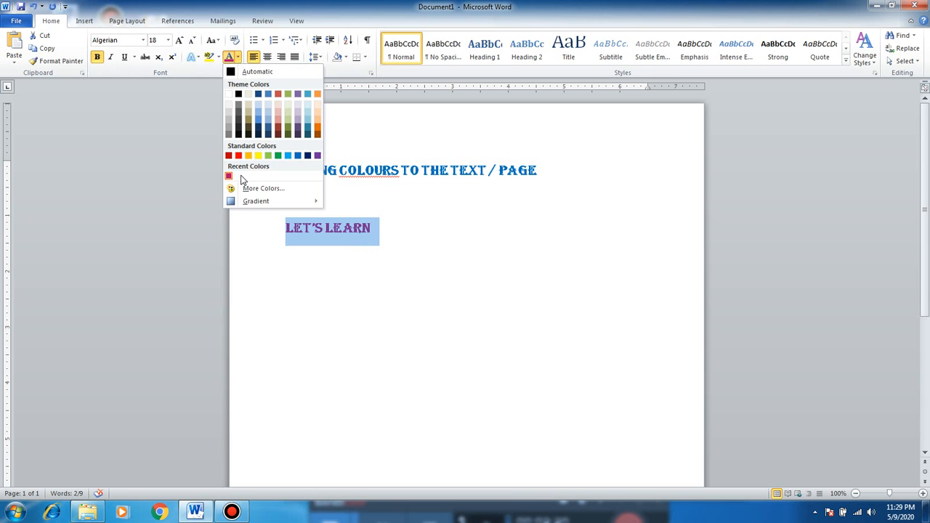
left_click(255, 201)
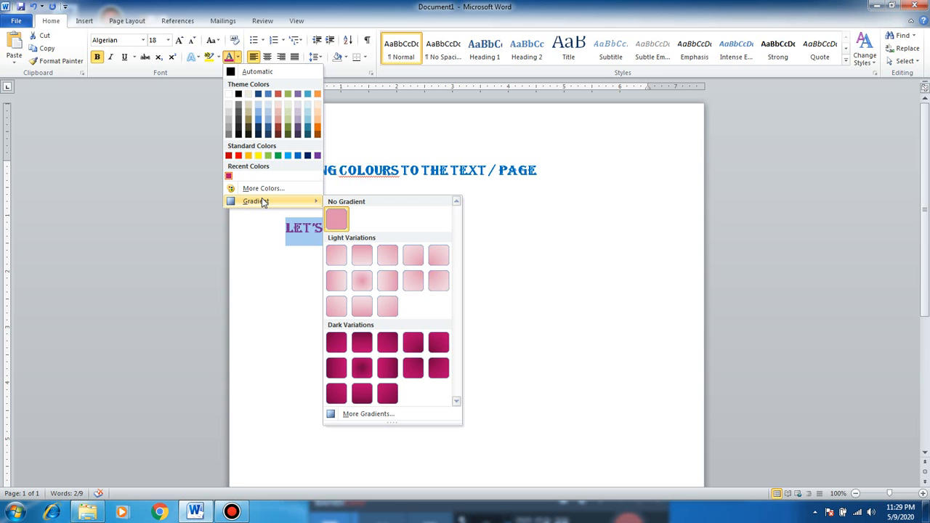
mouse_move(264, 204)
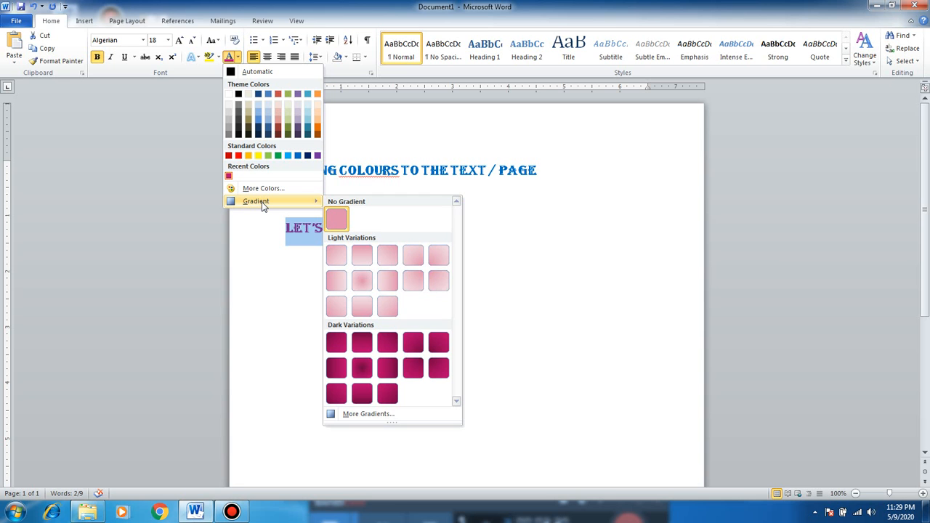
mouse_move(325, 242)
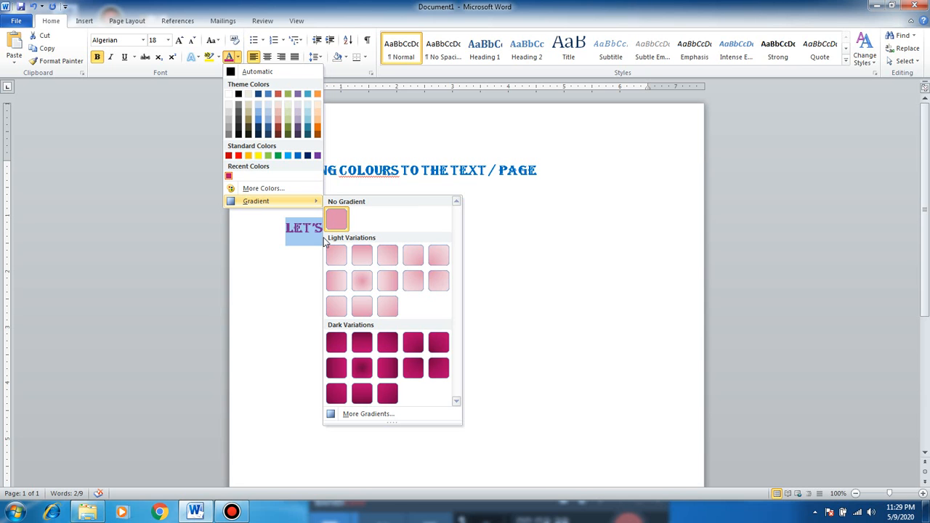
mouse_move(362, 281)
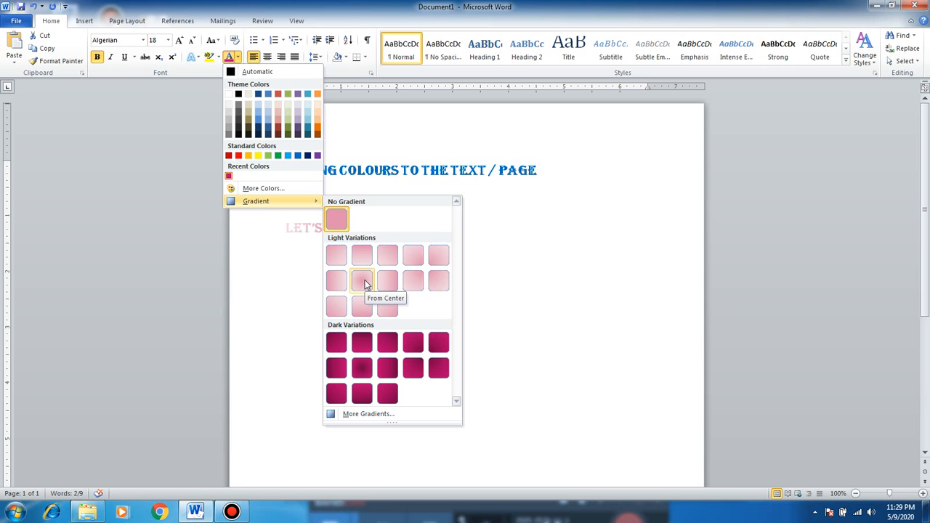
mouse_move(387, 282)
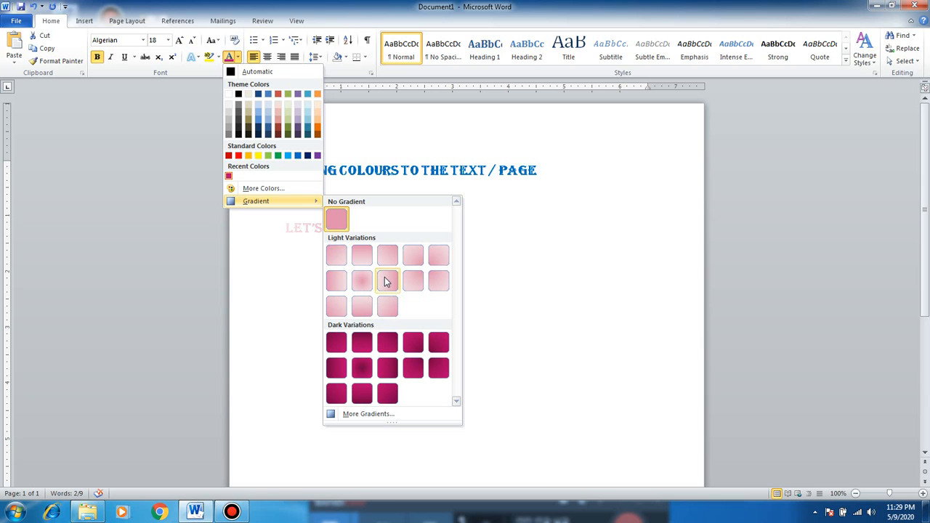
mouse_move(387, 282)
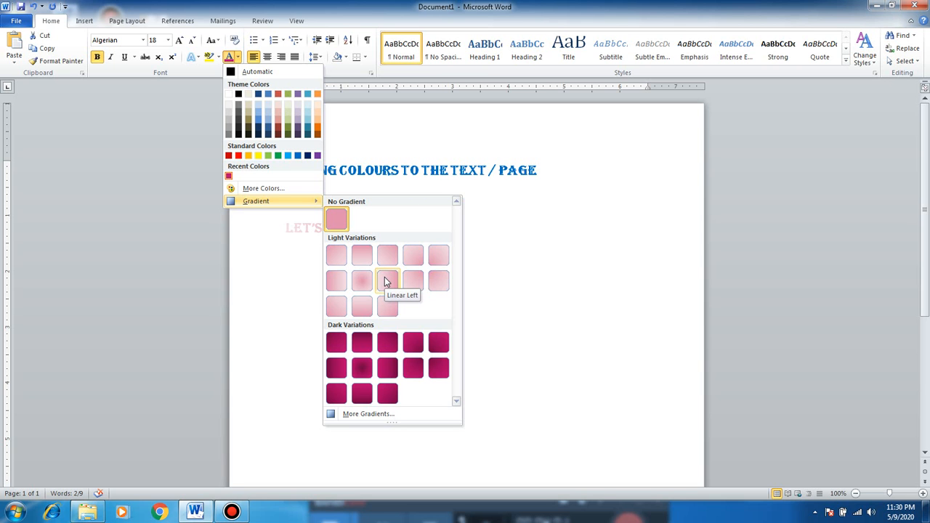
mouse_move(412, 367)
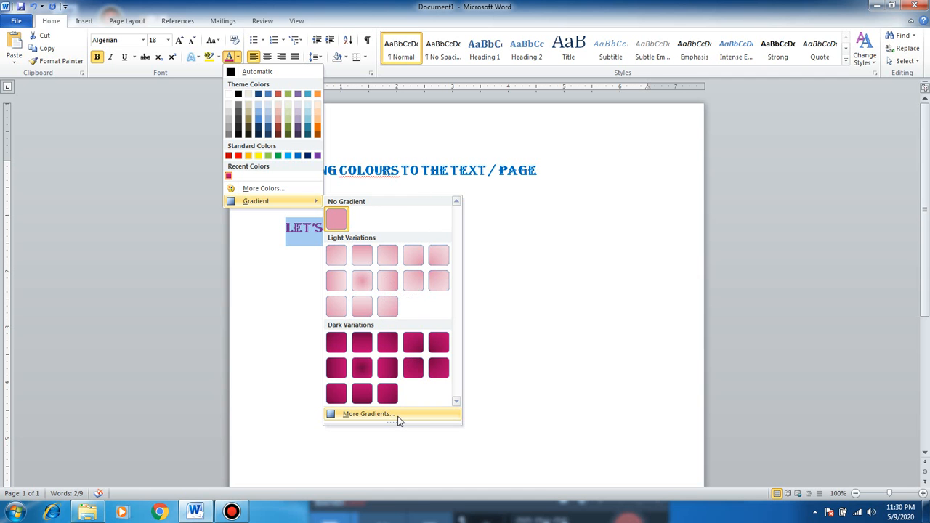
mouse_move(398, 414)
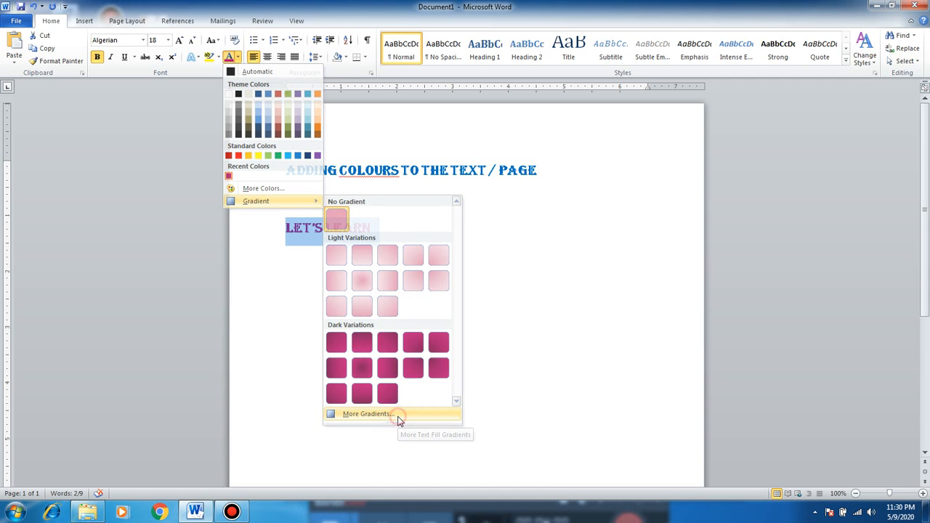
Step: Open More Gradients text fill settings and close them, keeping Solid fill
left_click(367, 413)
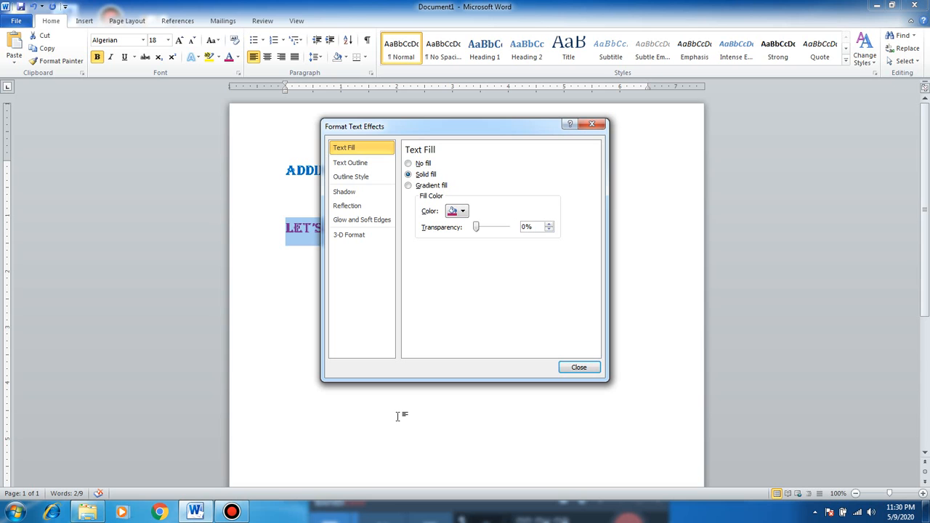
mouse_move(478, 241)
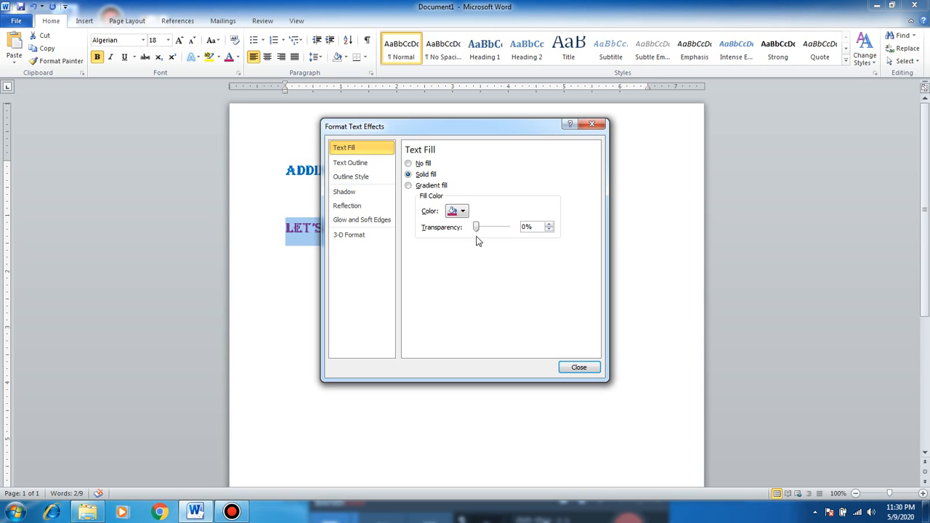
mouse_move(493, 239)
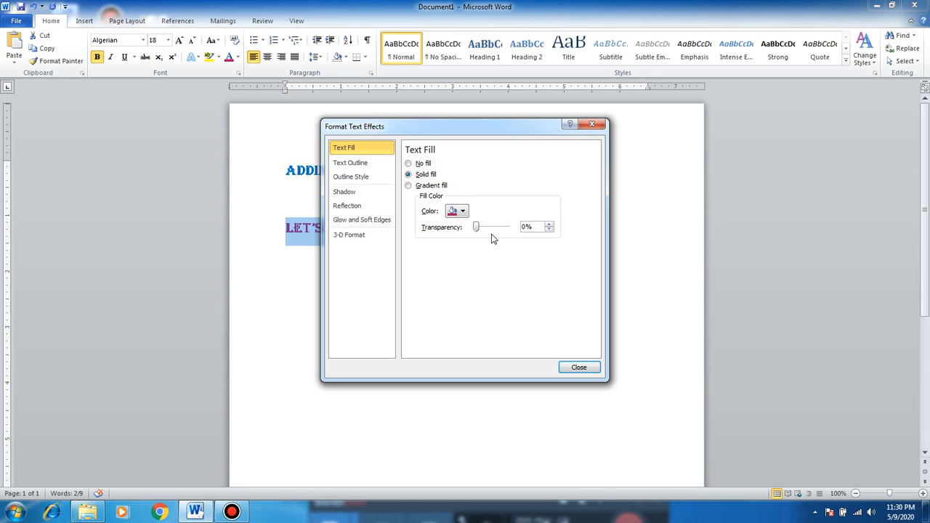
mouse_move(580, 366)
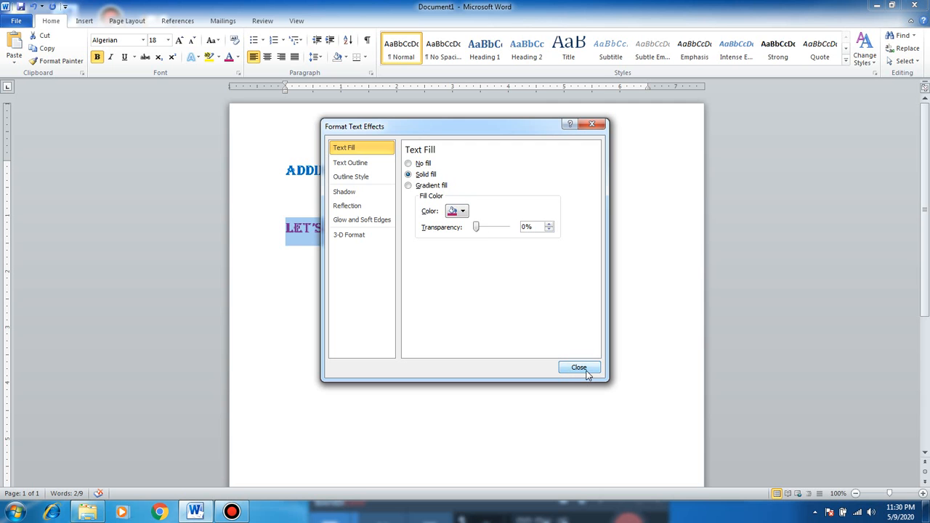
left_click(579, 366)
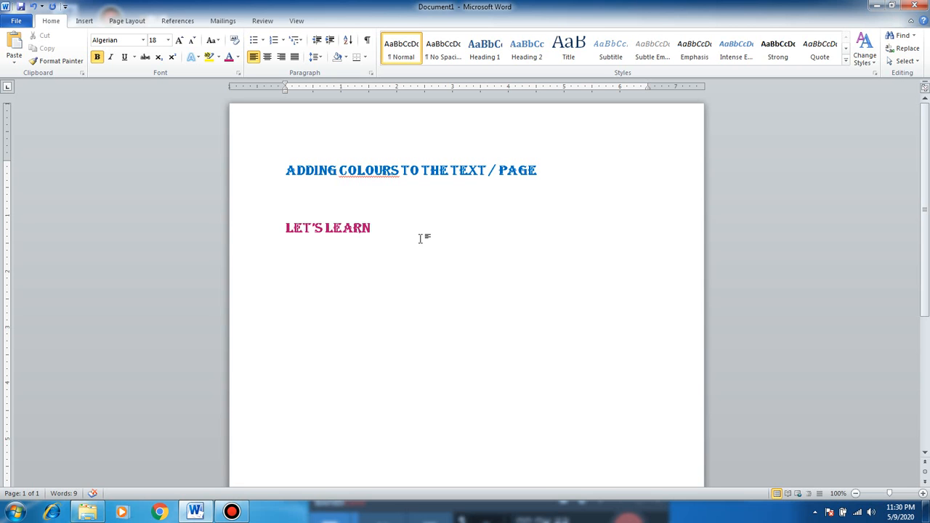
mouse_move(420, 239)
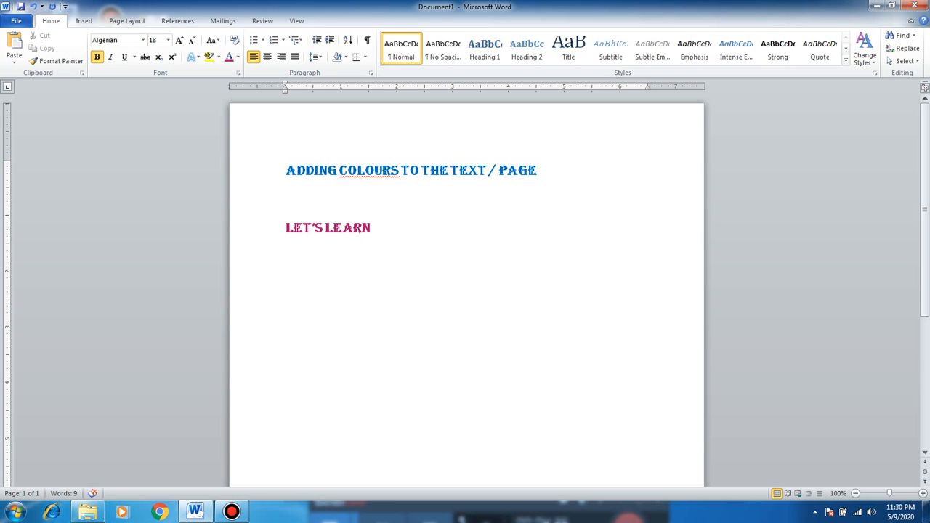
mouse_move(285, 238)
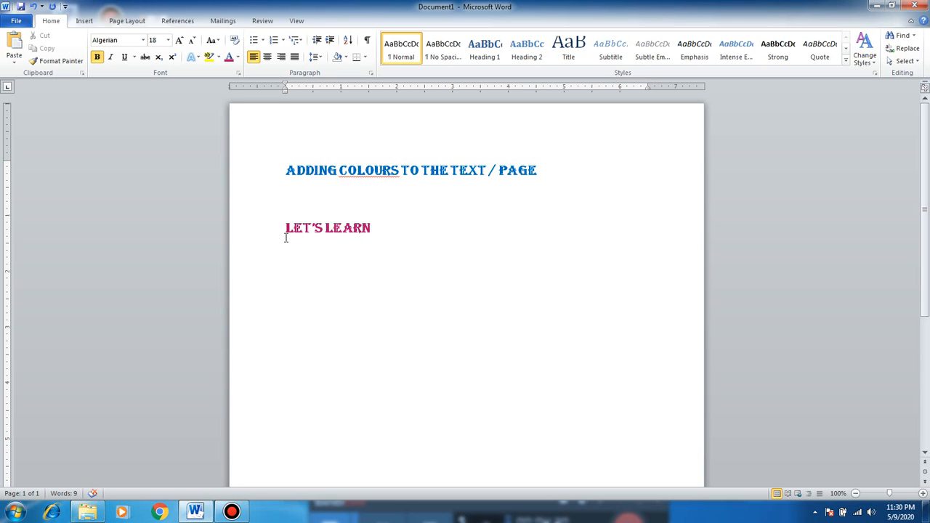
Step: Type a second plum-magenta LET'S LEARN line below the first and select it
type("LET")
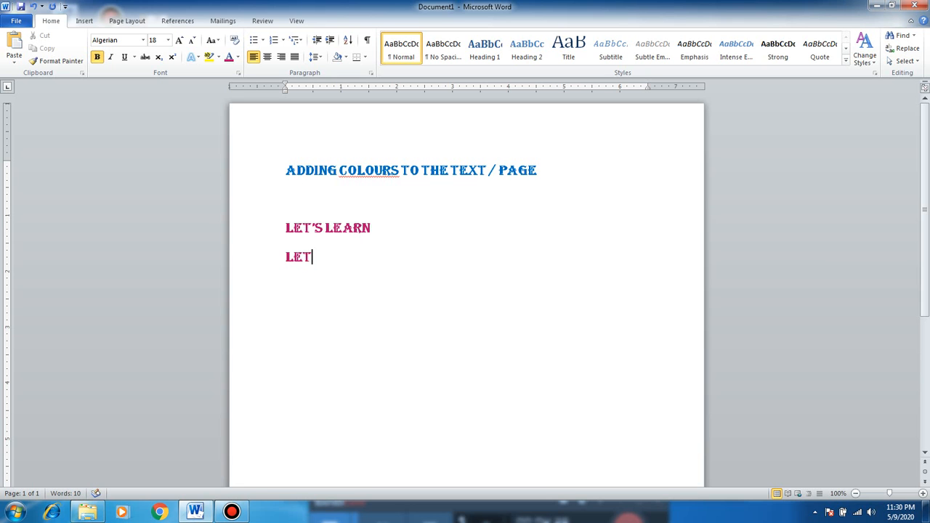
type("'S LEA")
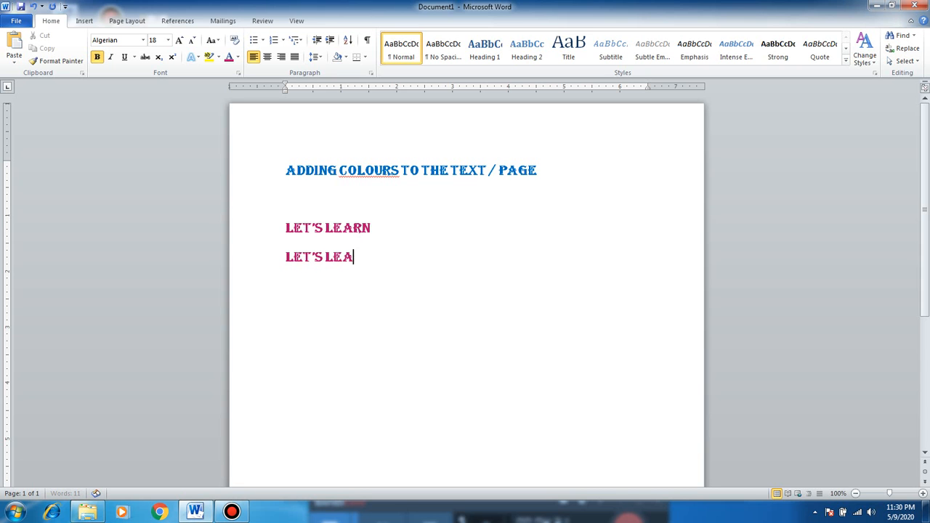
type("RN")
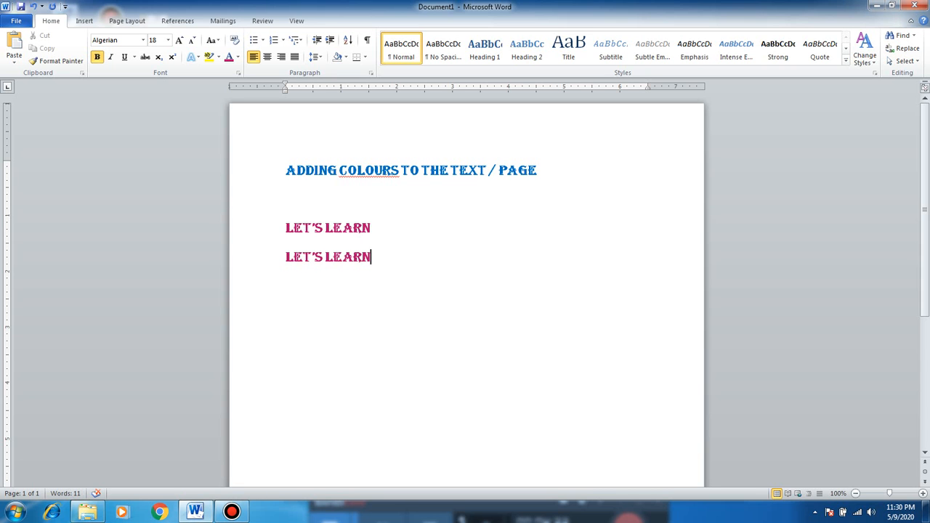
mouse_move(210, 292)
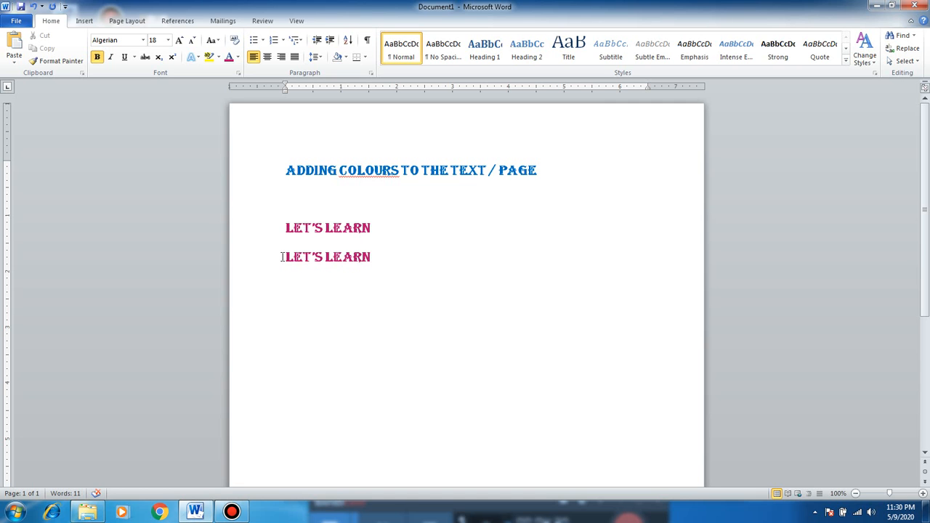
double_click(328, 257)
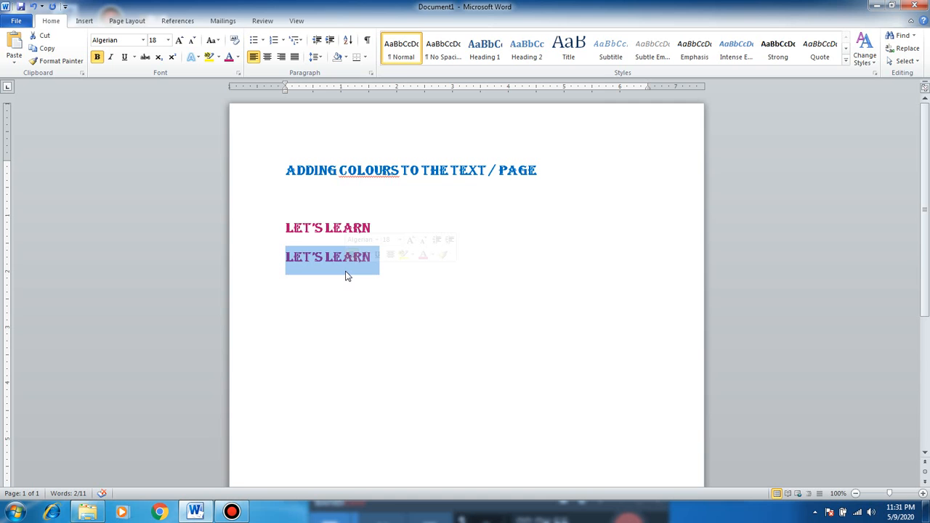
mouse_move(257, 184)
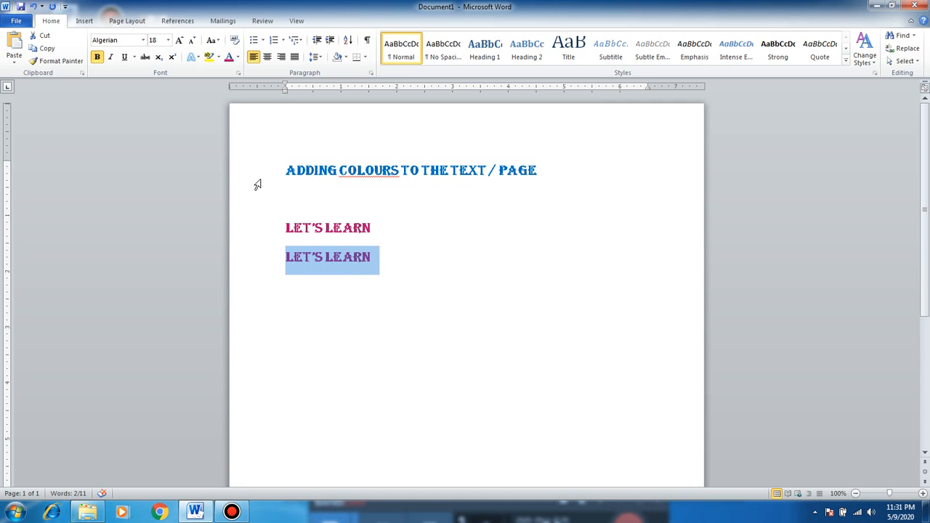
left_click(216, 58)
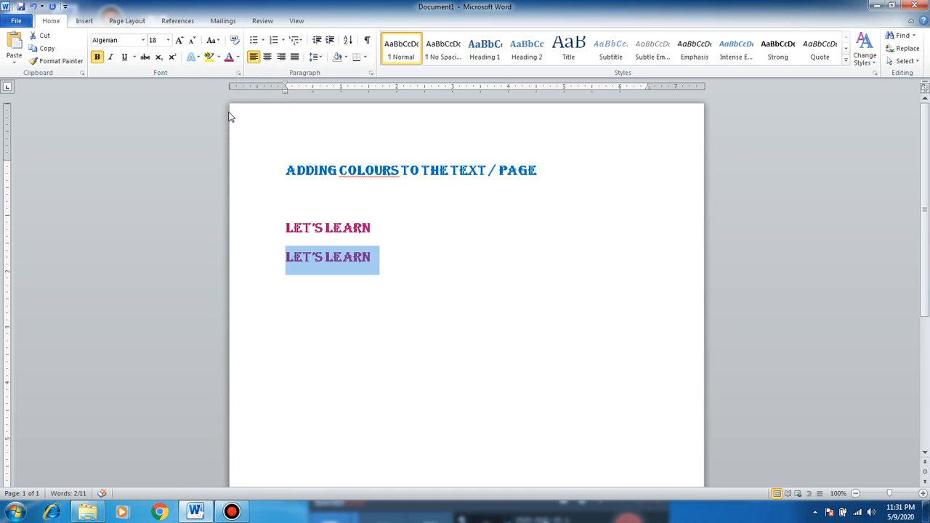
mouse_move(229, 57)
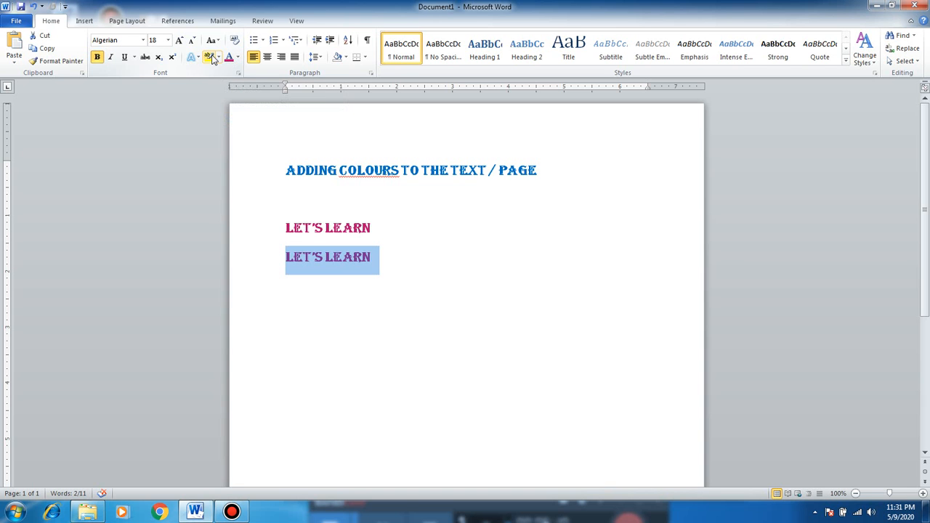
mouse_move(209, 57)
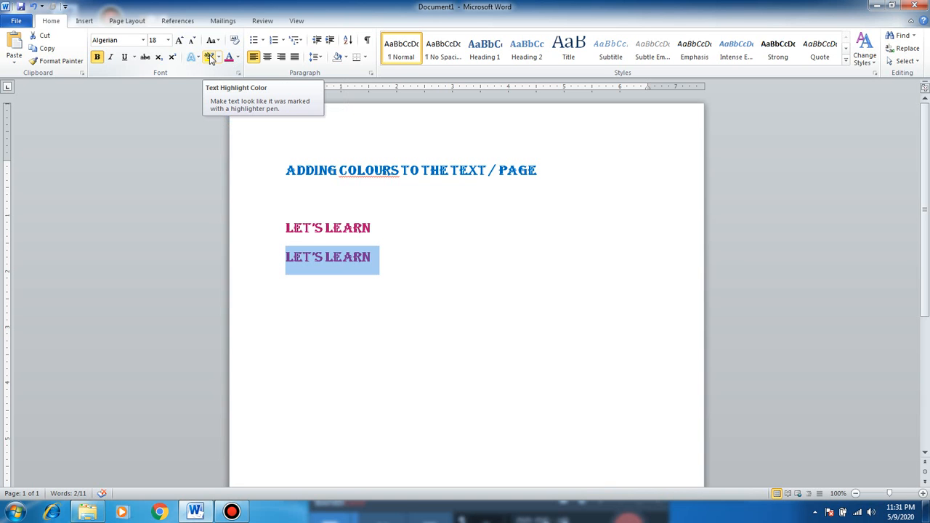
Step: Preview highlight colours and apply Yellow highlighting to the second LET'S LEARN line
left_click(219, 57)
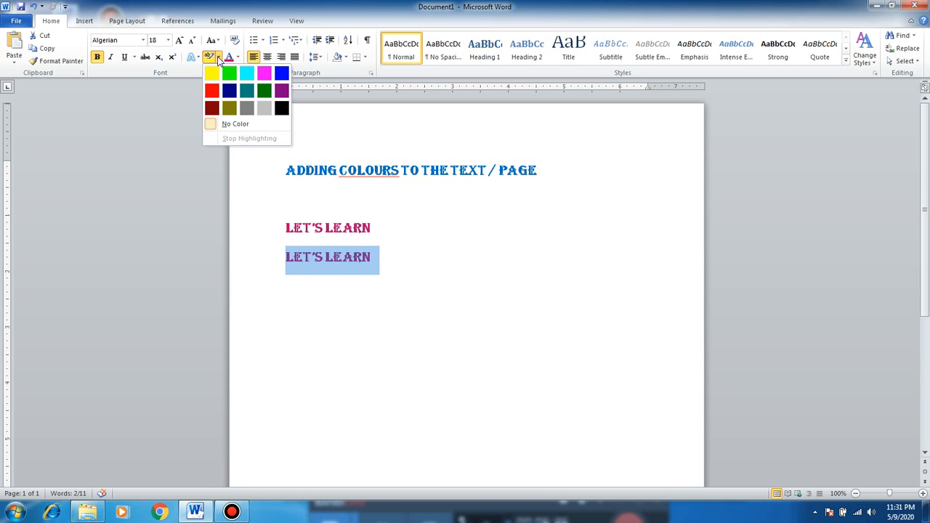
left_click(246, 73)
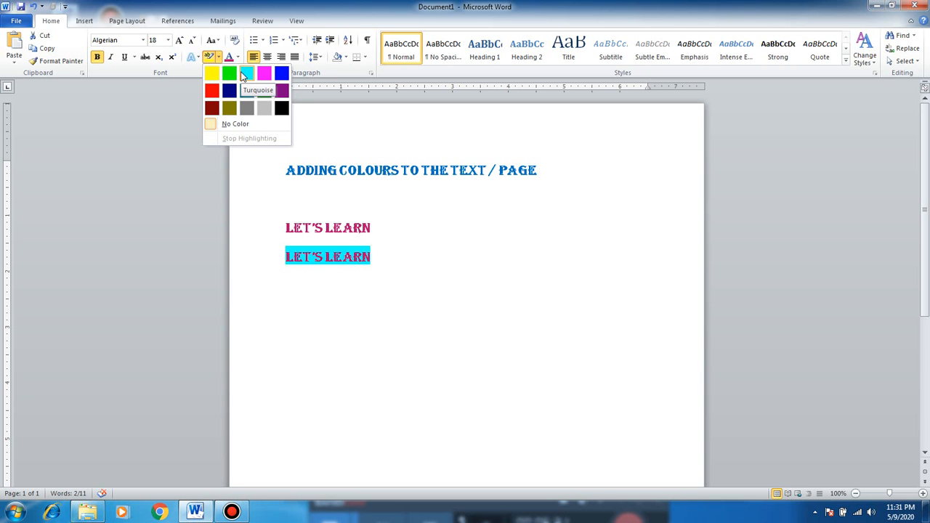
left_click(229, 73)
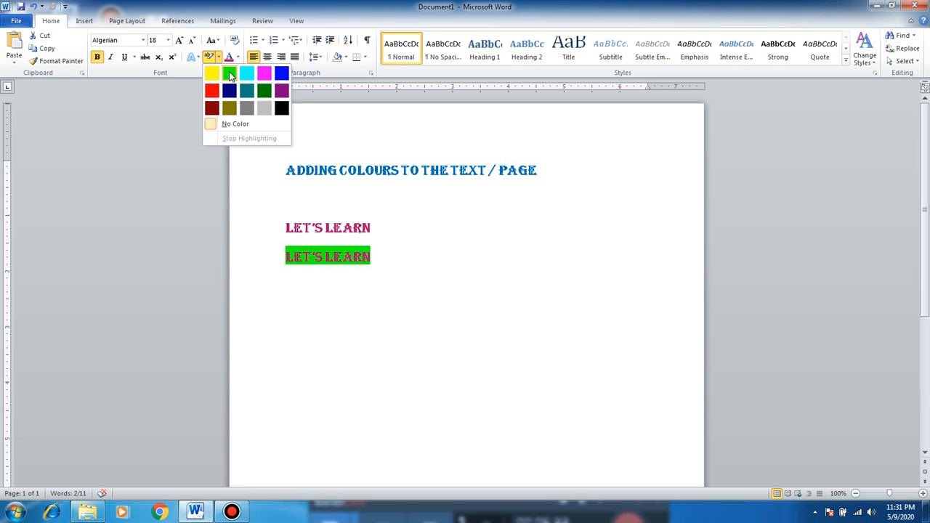
left_click(229, 72)
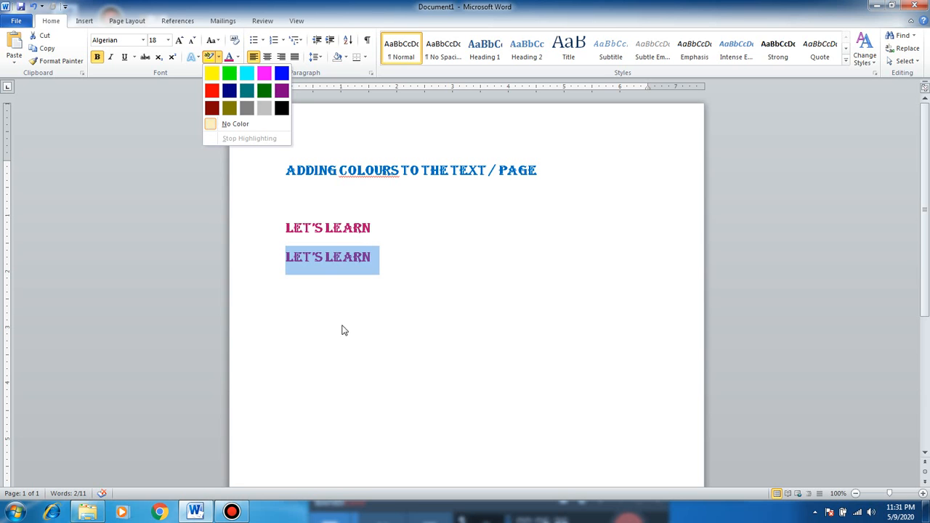
mouse_move(419, 227)
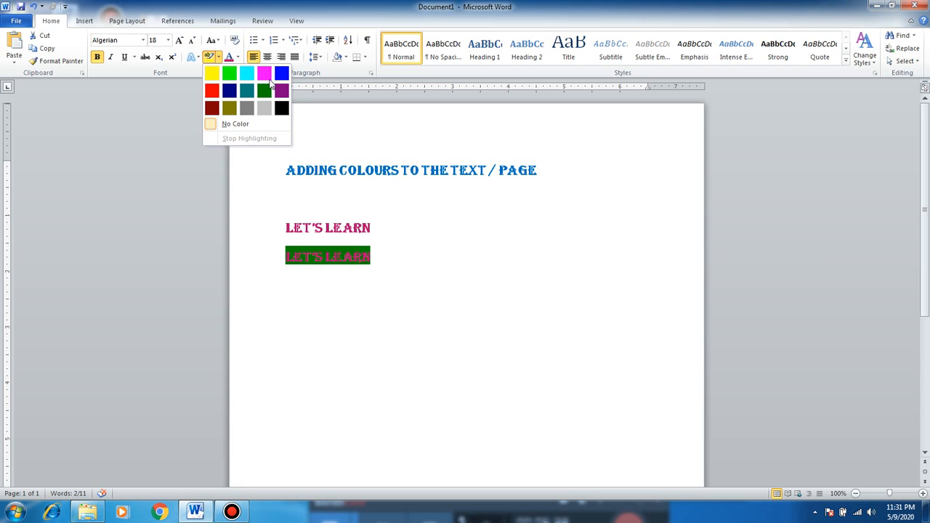
left_click(229, 73)
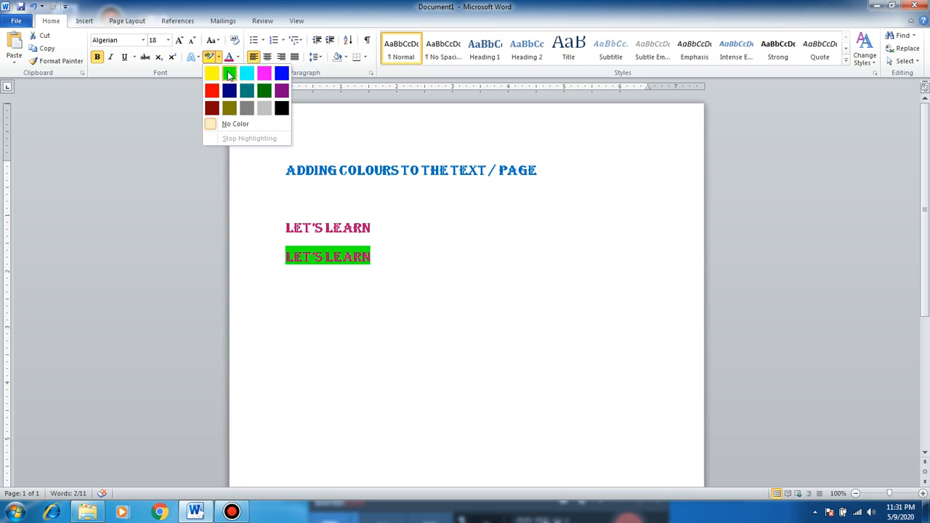
left_click(263, 108)
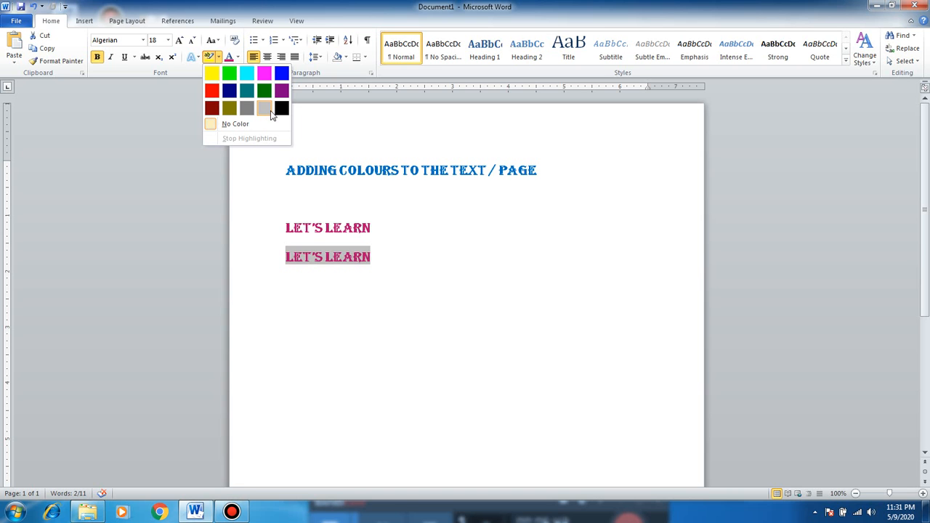
left_click(212, 72)
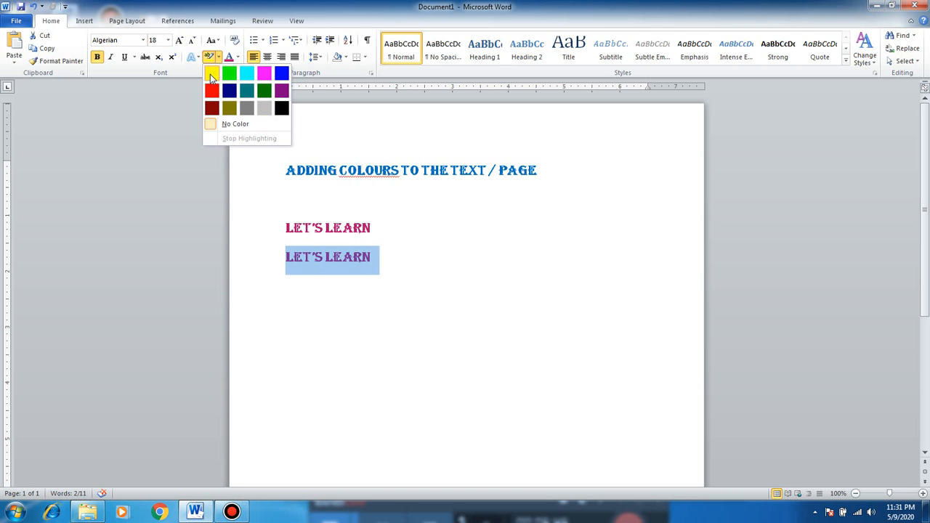
left_click(211, 72)
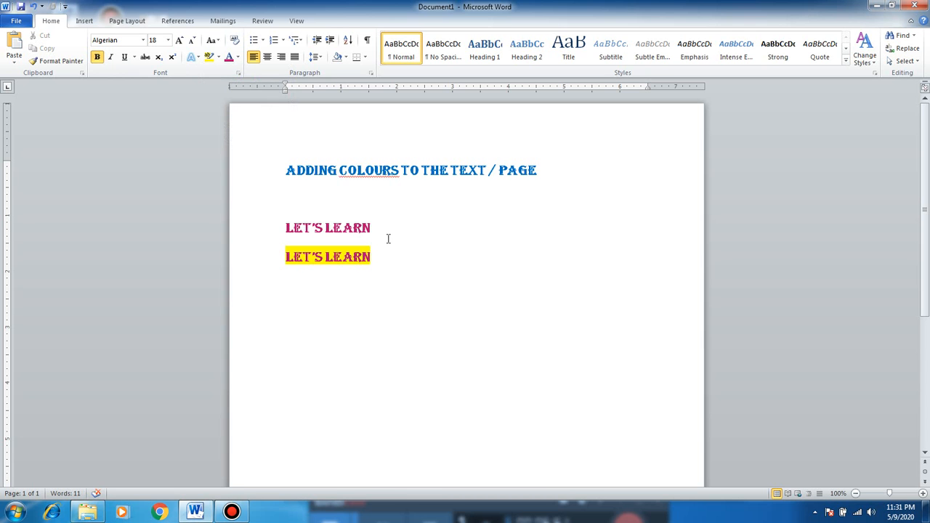
left_click(372, 256)
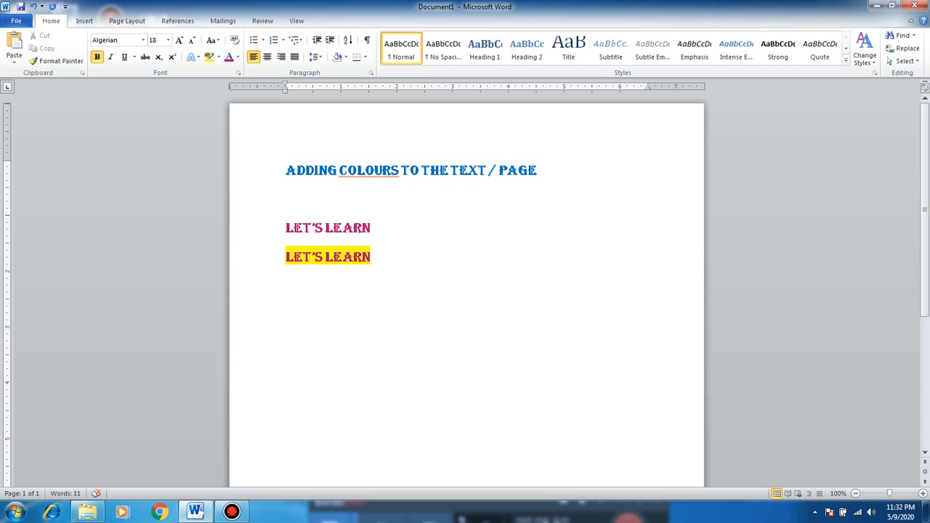
left_click(286, 285)
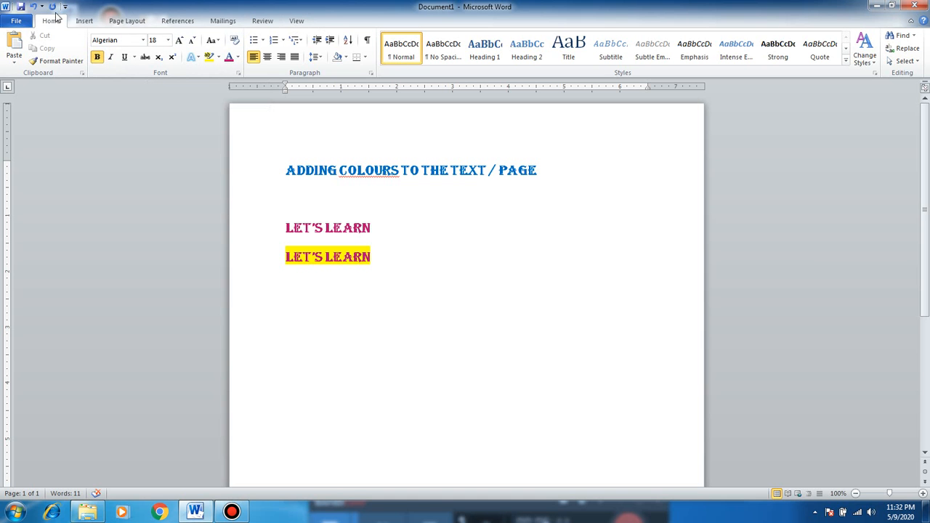
Step: Set the page colour to Purple, Accent 4, Lighter 40%
left_click(126, 20)
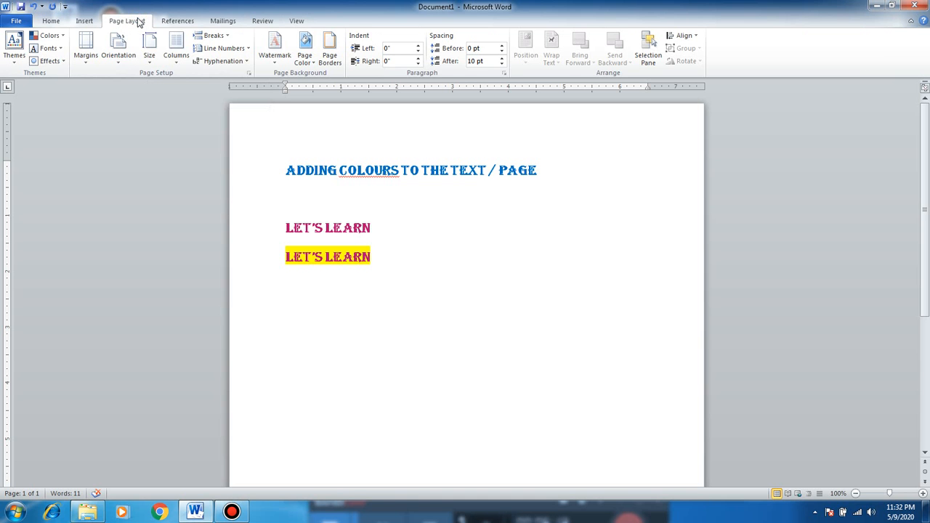
left_click(286, 285)
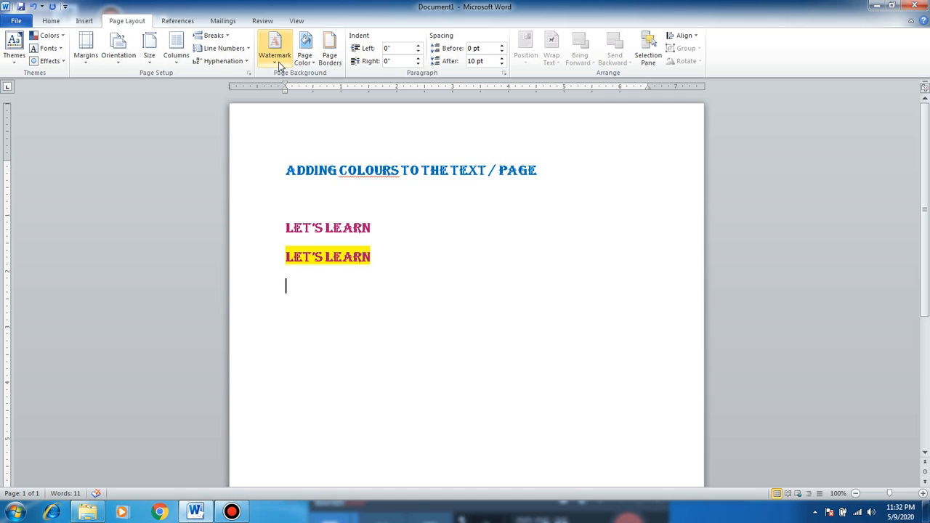
left_click(304, 50)
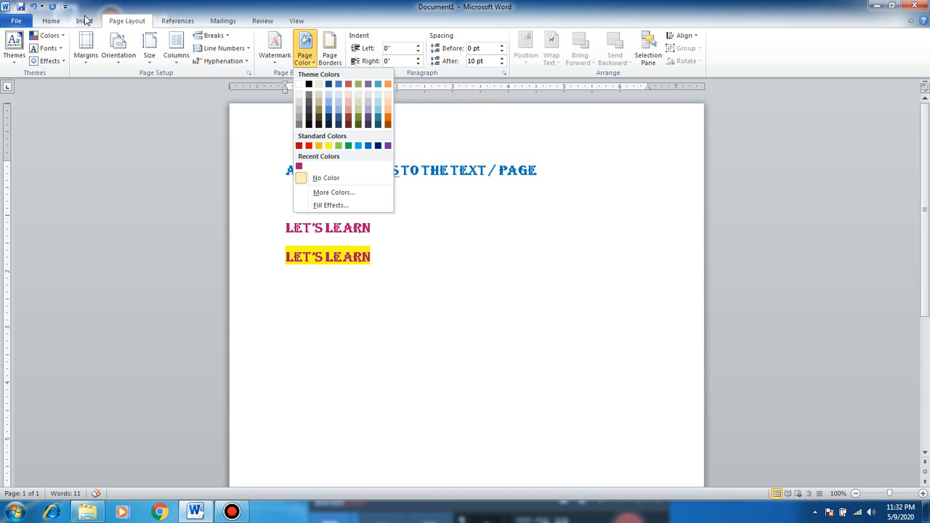
mouse_move(133, 20)
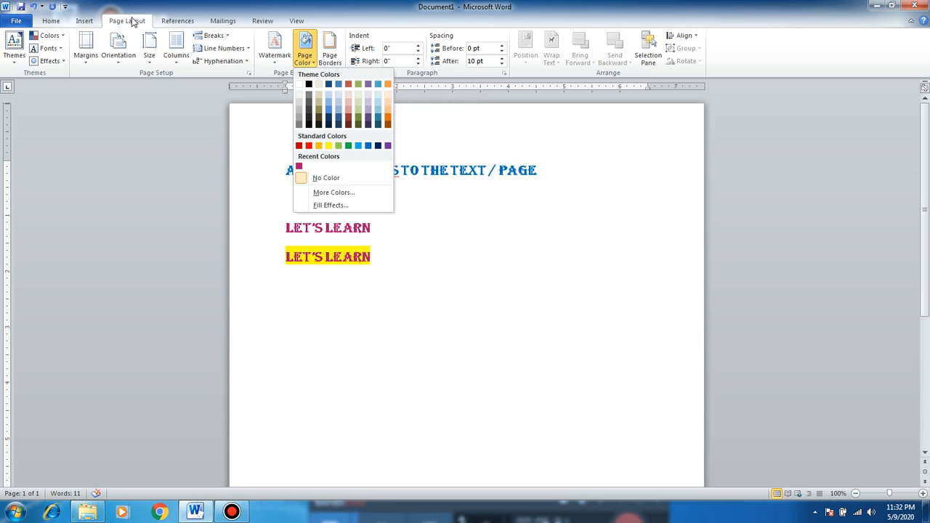
mouse_move(221, 59)
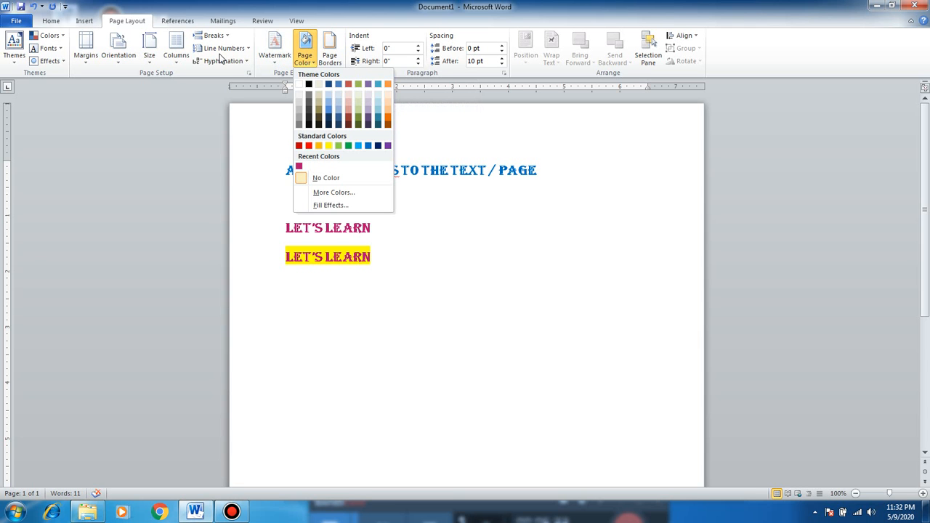
mouse_move(180, 60)
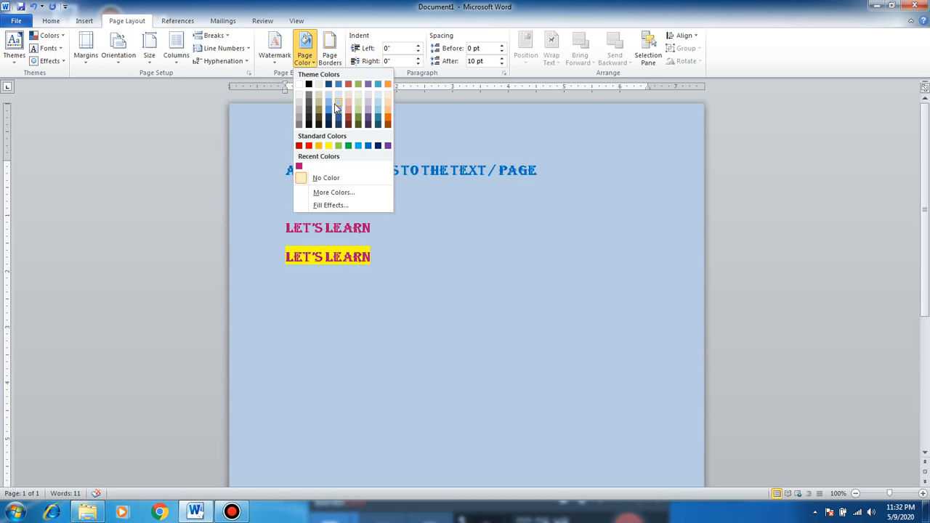
left_click(359, 111)
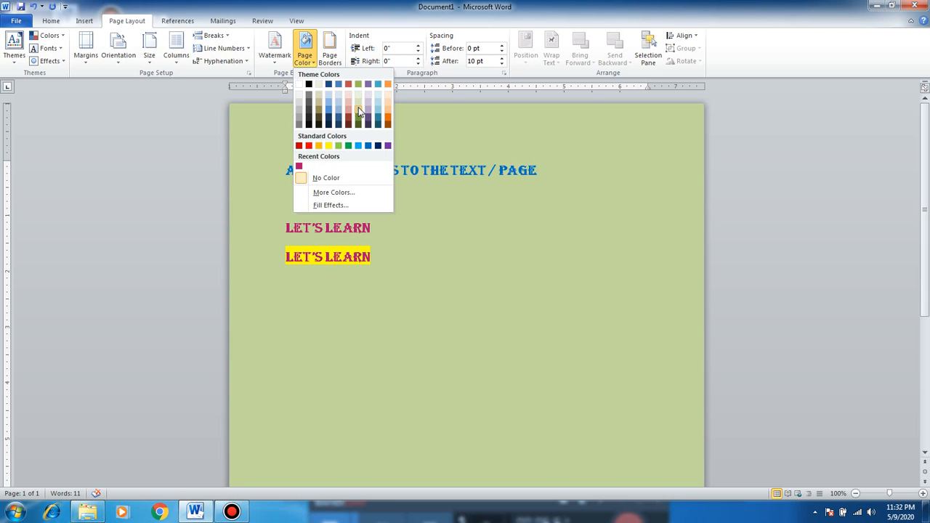
left_click(368, 104)
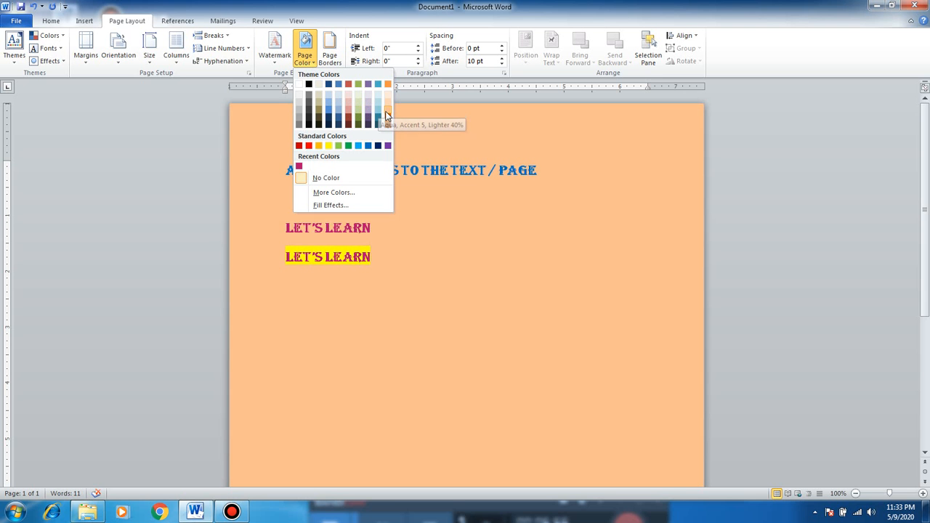
left_click(387, 83)
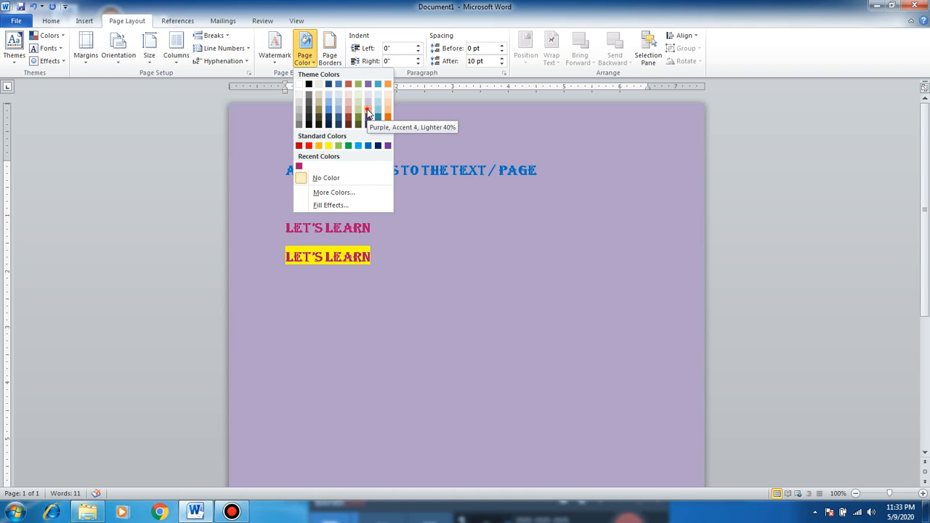
left_click(368, 115)
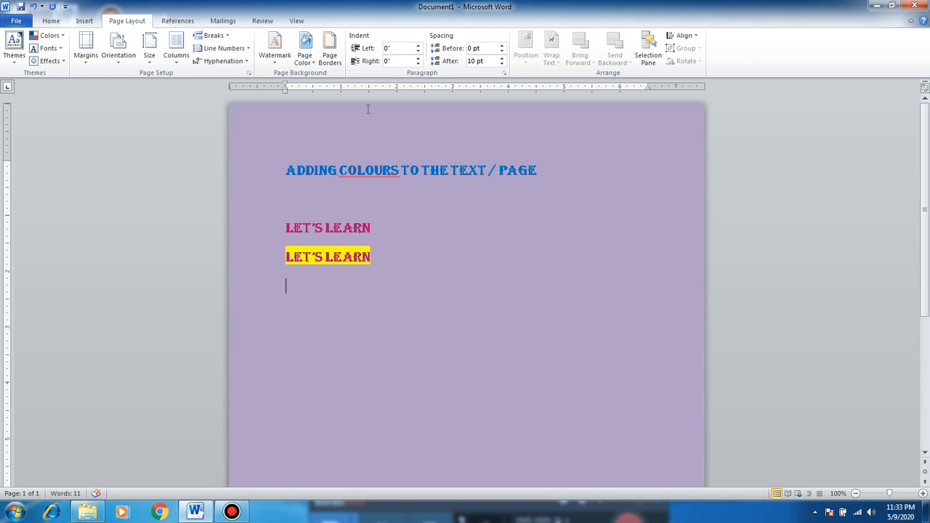
mouse_move(329, 47)
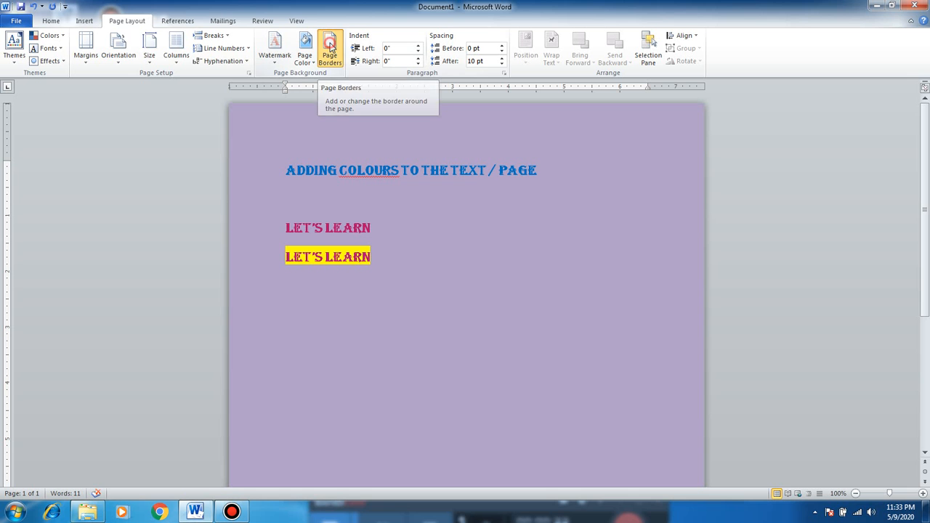
left_click(330, 48)
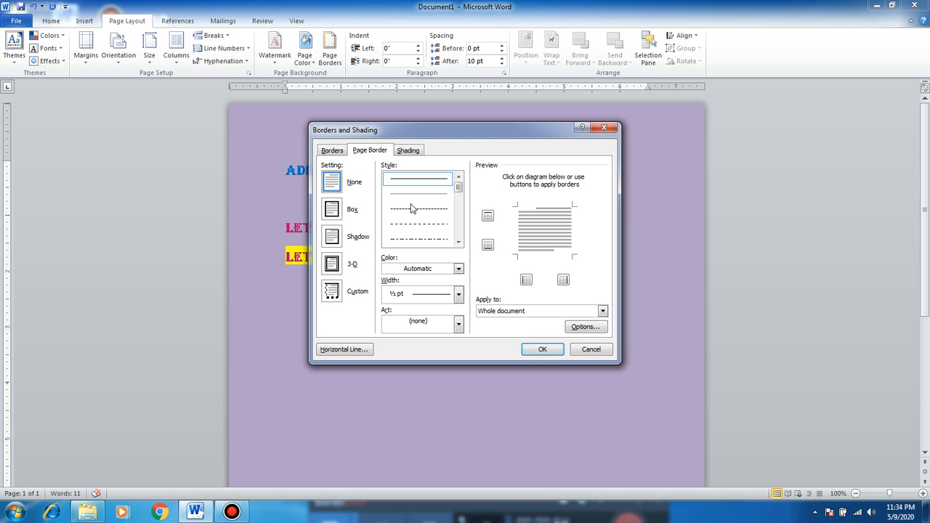
mouse_move(444, 200)
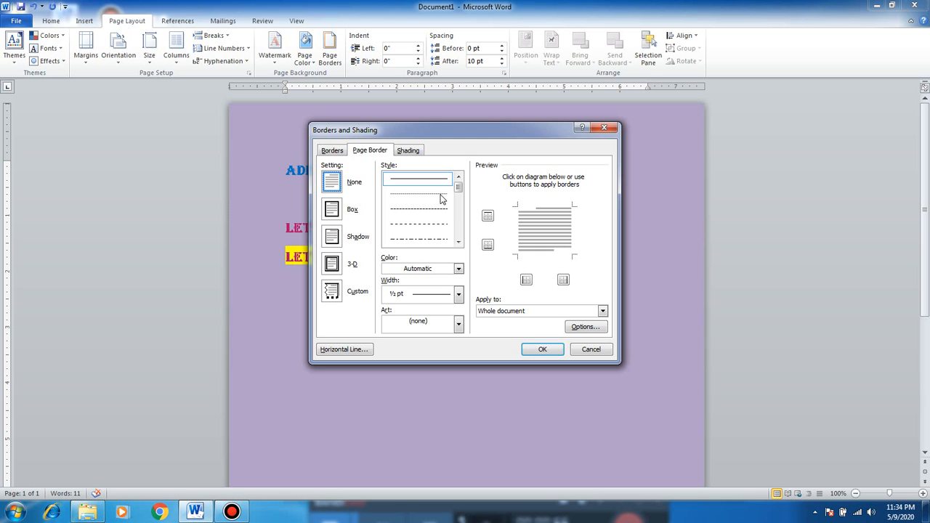
left_click(331, 210)
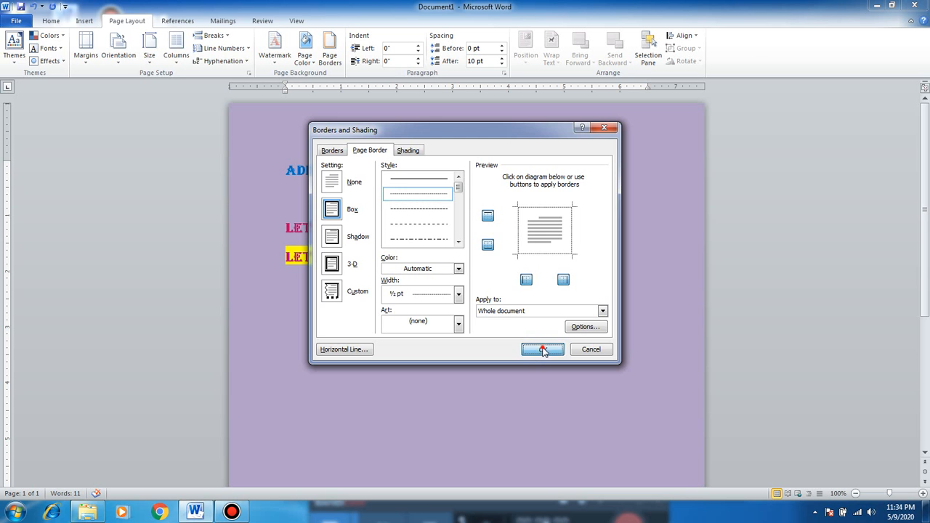
left_click(543, 349)
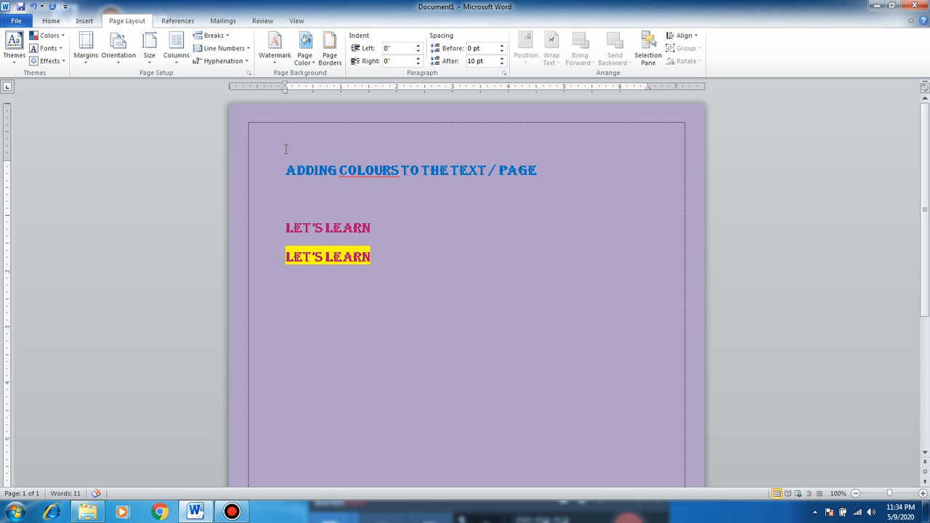
mouse_move(511, 198)
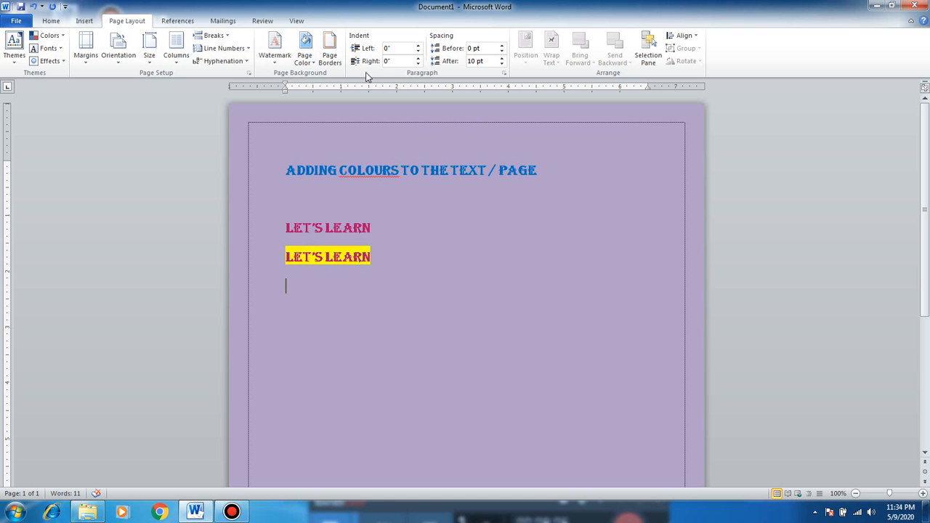
Step: Apply a double-line page border, 3 pt wide, in orange
left_click(329, 54)
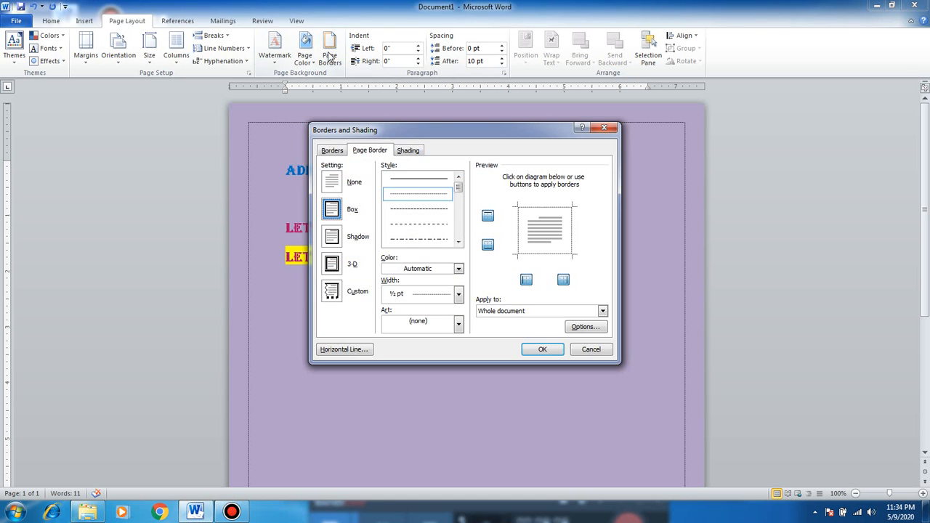
left_click(418, 208)
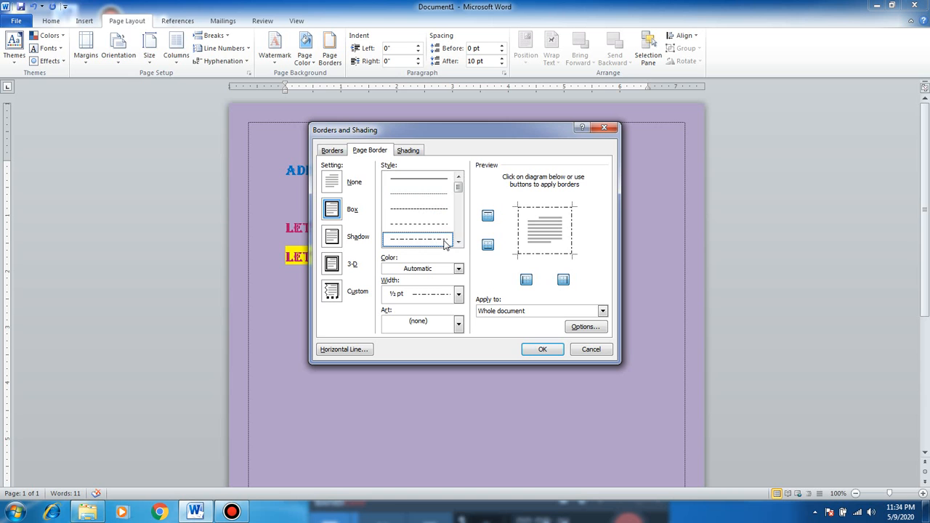
mouse_move(514, 280)
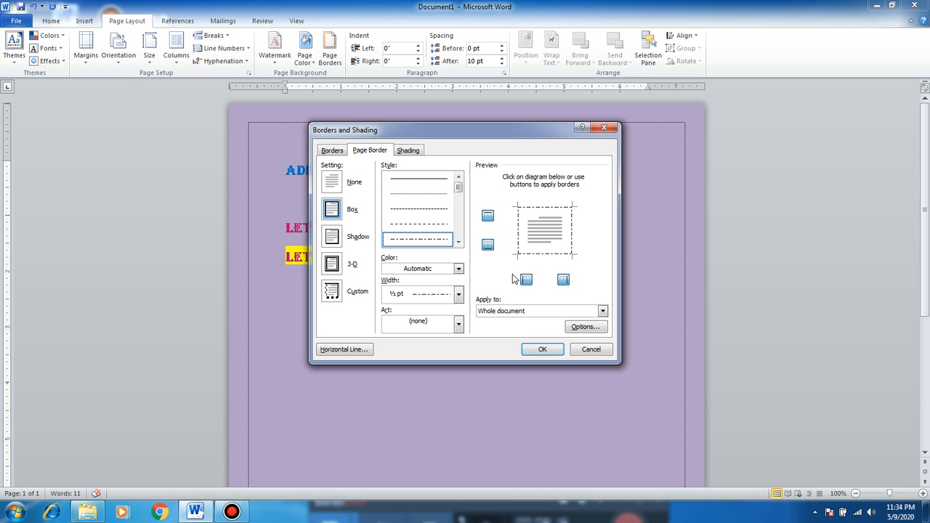
left_click(458, 241)
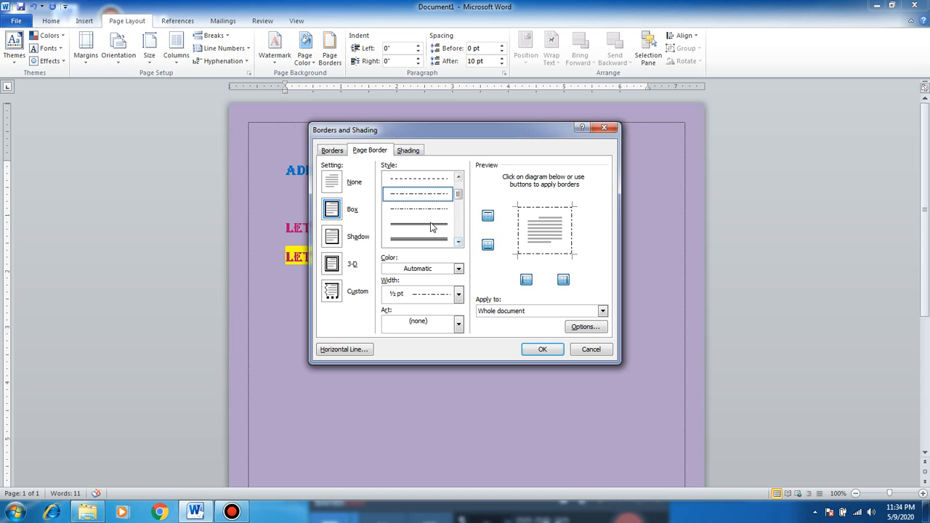
left_click(417, 225)
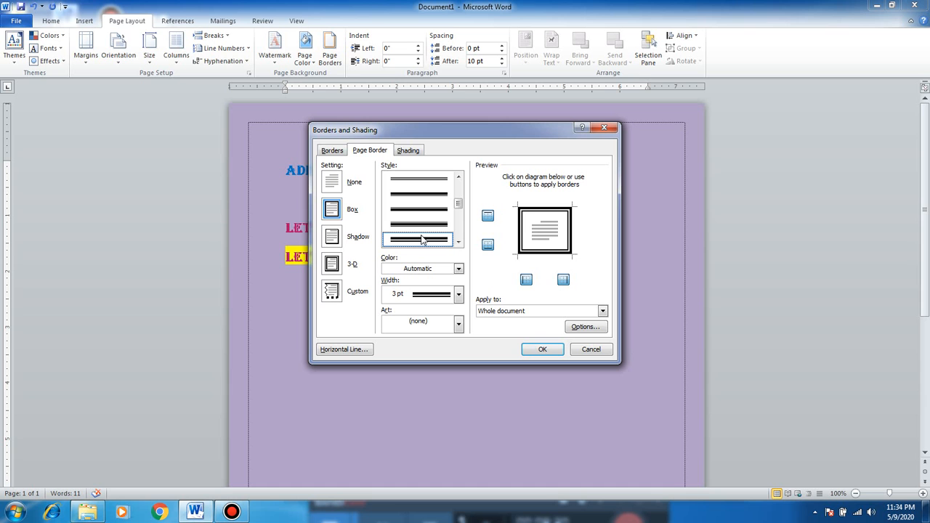
mouse_move(527, 219)
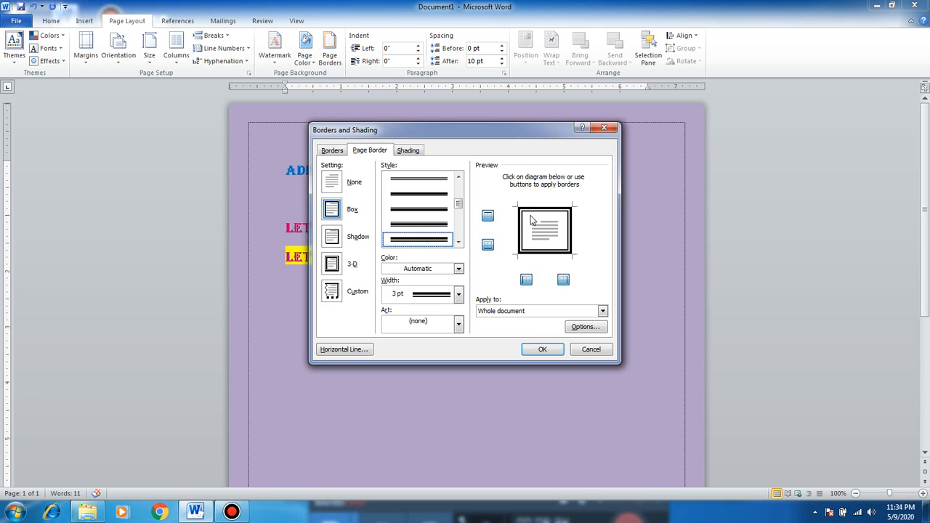
left_click(459, 293)
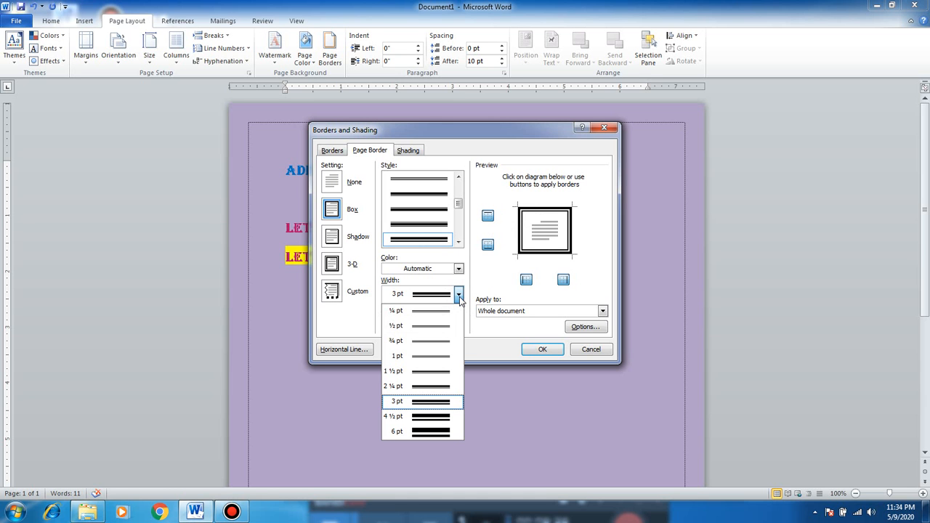
mouse_move(423, 355)
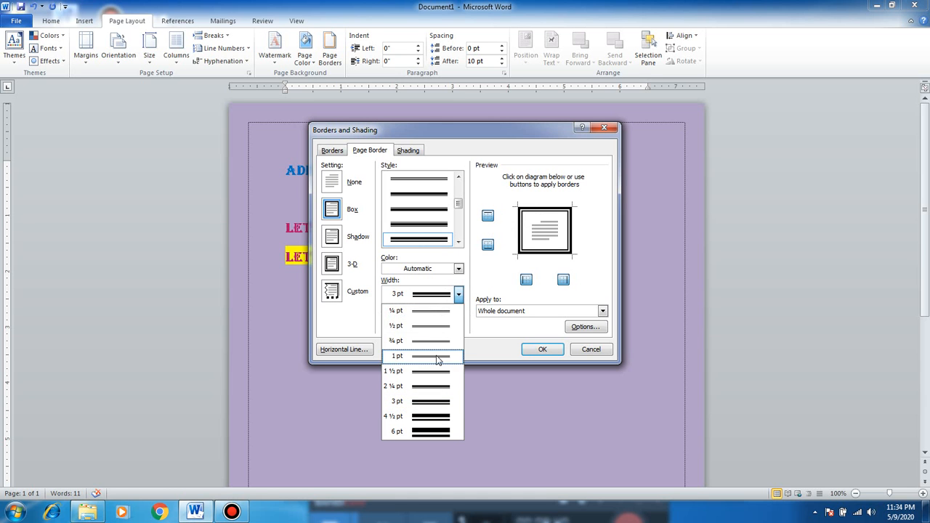
mouse_move(436, 325)
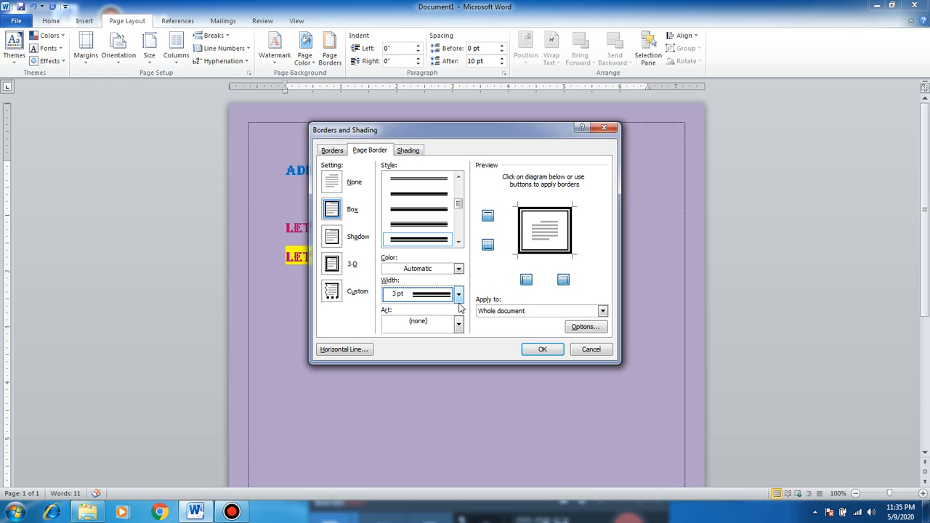
left_click(459, 324)
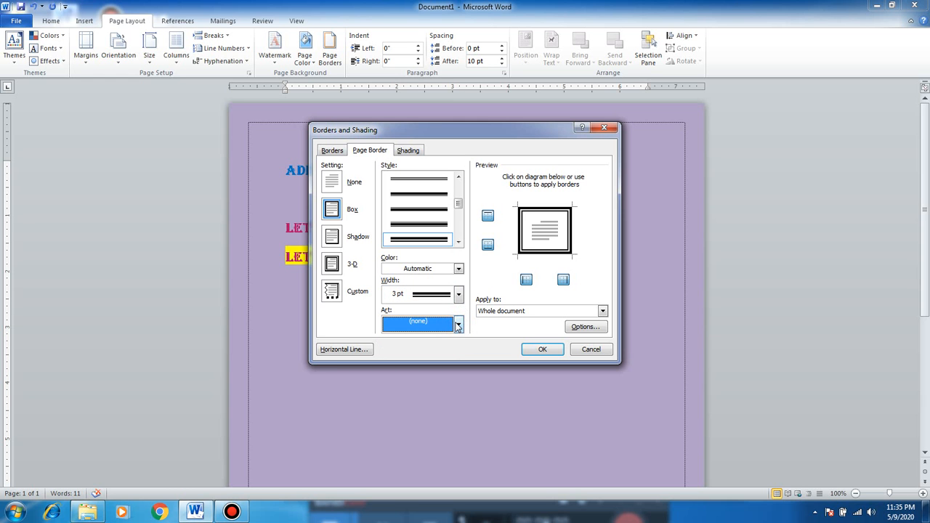
mouse_move(389, 204)
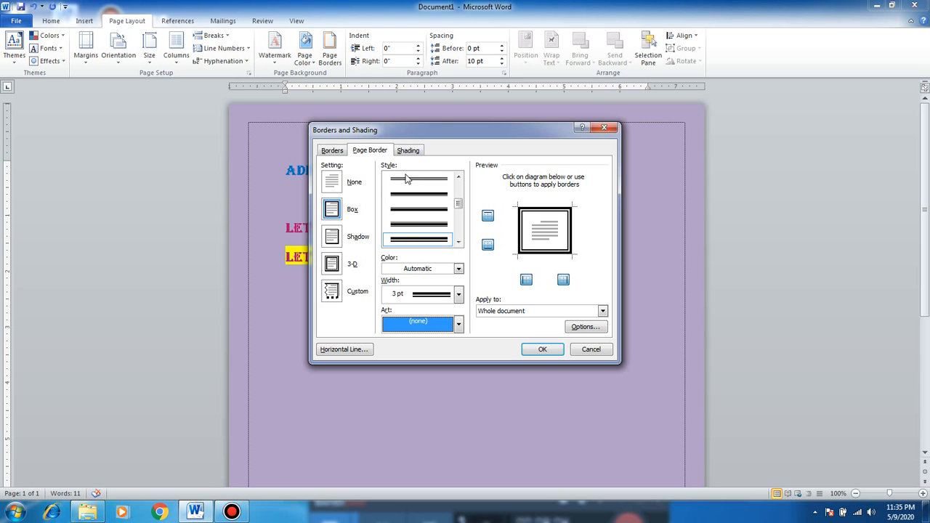
mouse_move(452, 267)
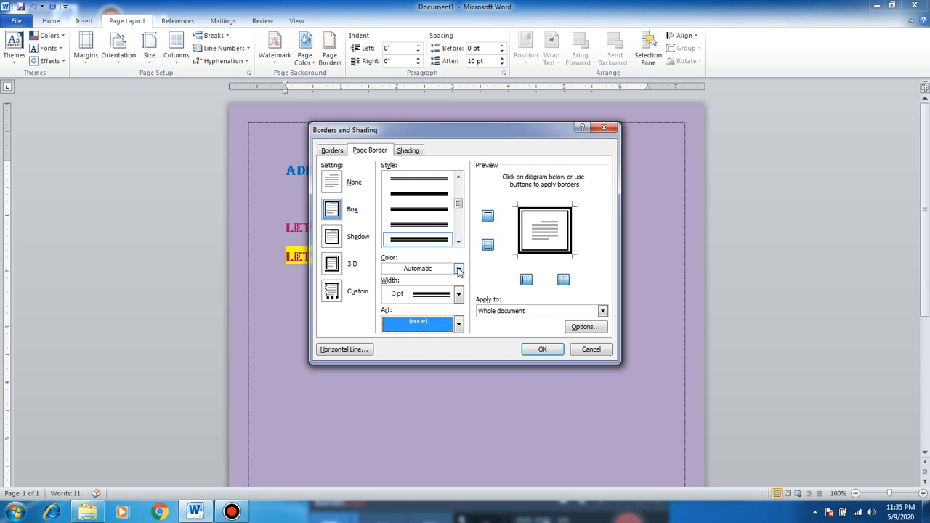
left_click(457, 269)
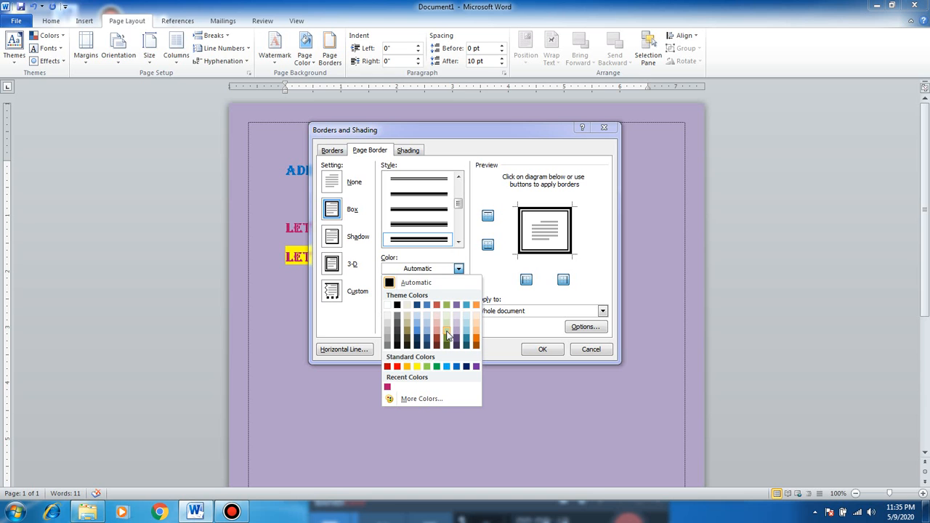
mouse_move(438, 341)
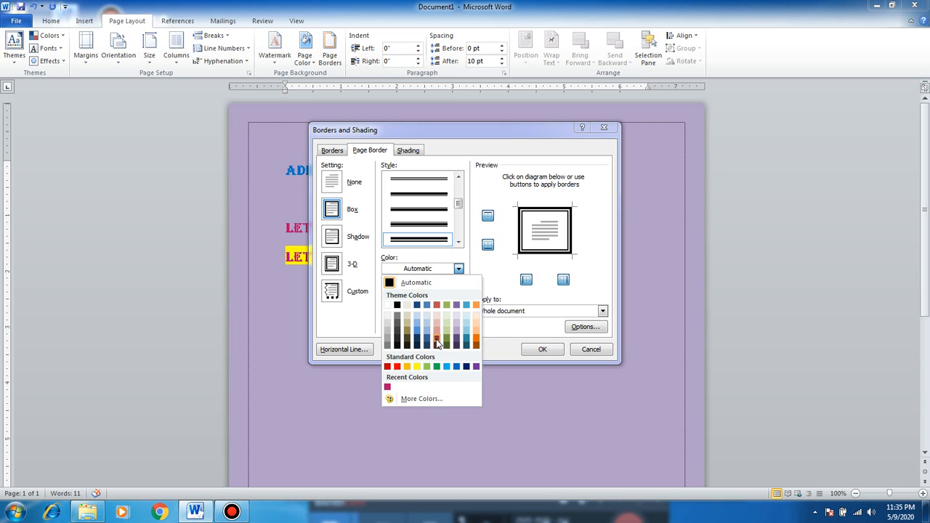
mouse_move(478, 306)
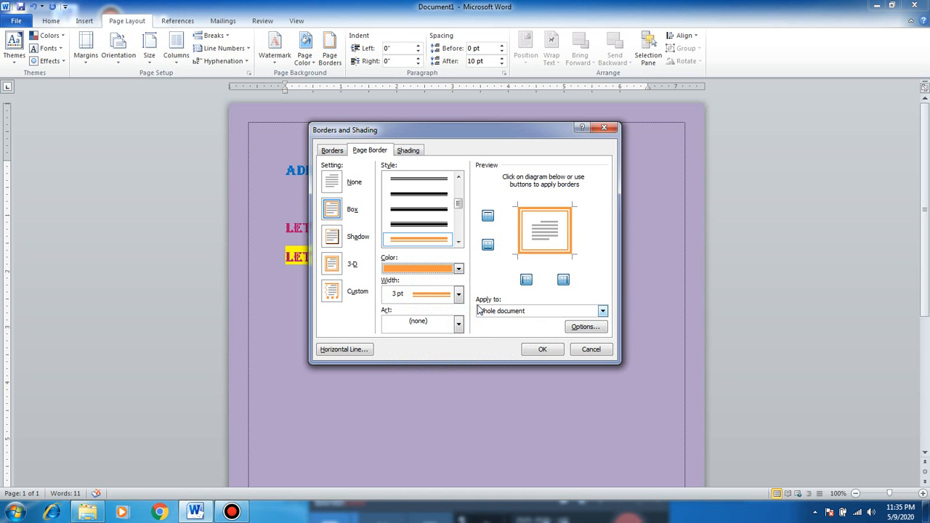
left_click(542, 349)
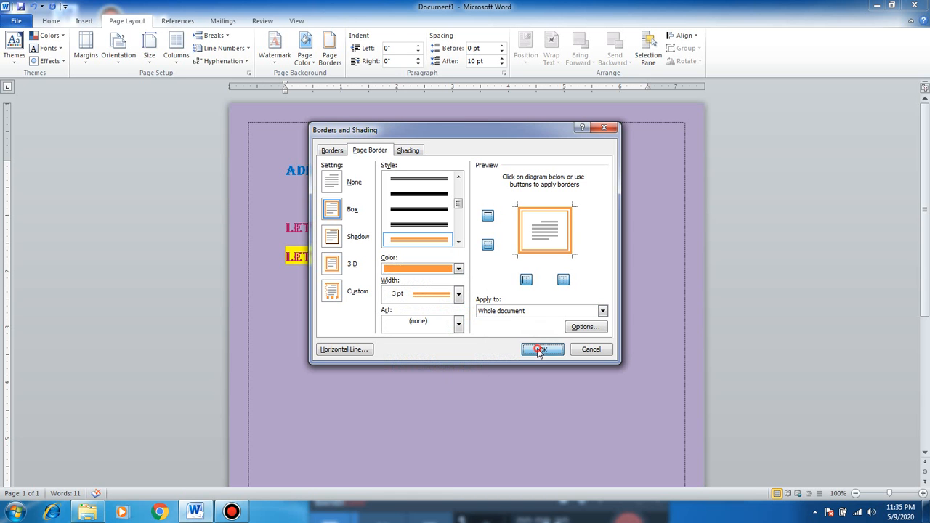
left_click(542, 349)
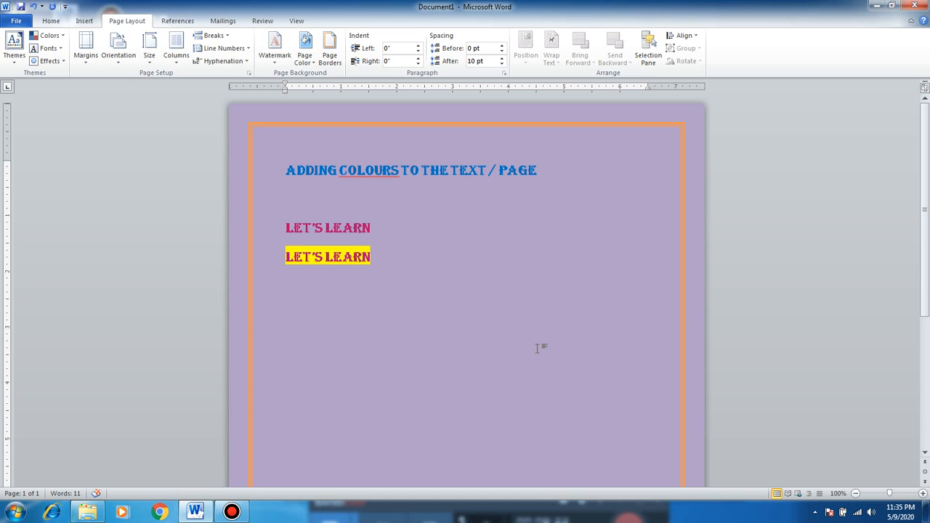
left_click(285, 285)
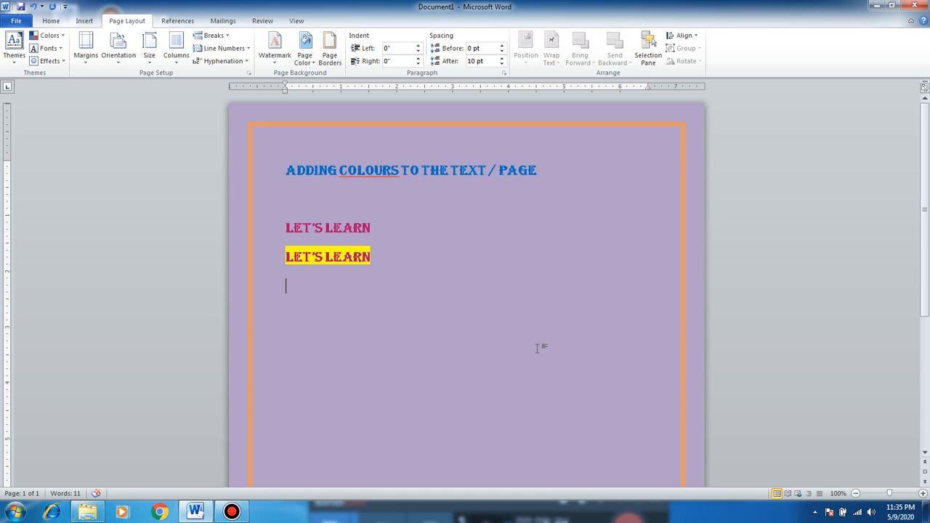
mouse_move(488, 259)
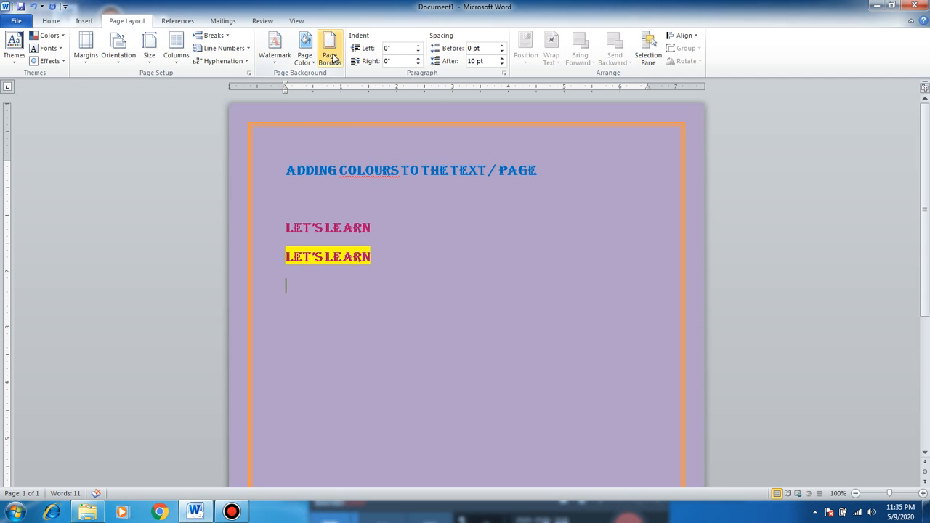
Step: Switch the page border to the yellow star design from the Art list
left_click(329, 48)
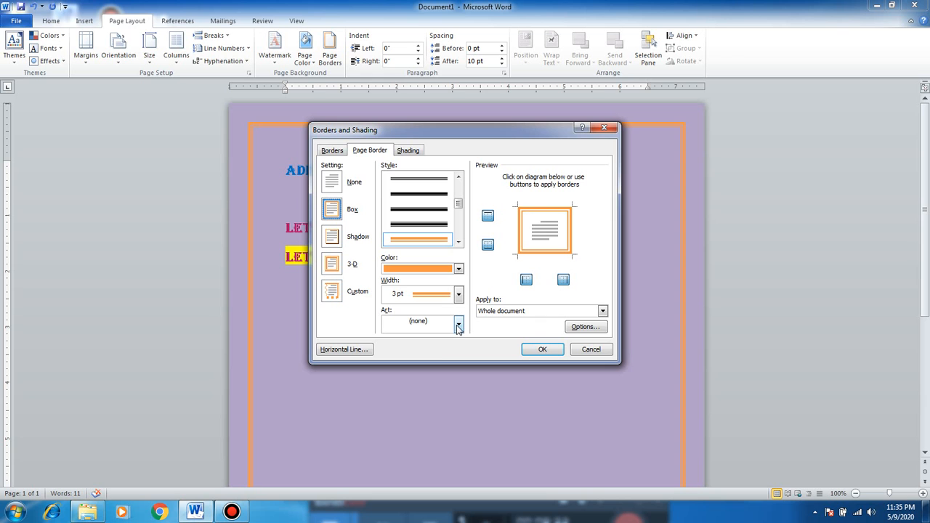
mouse_move(329, 134)
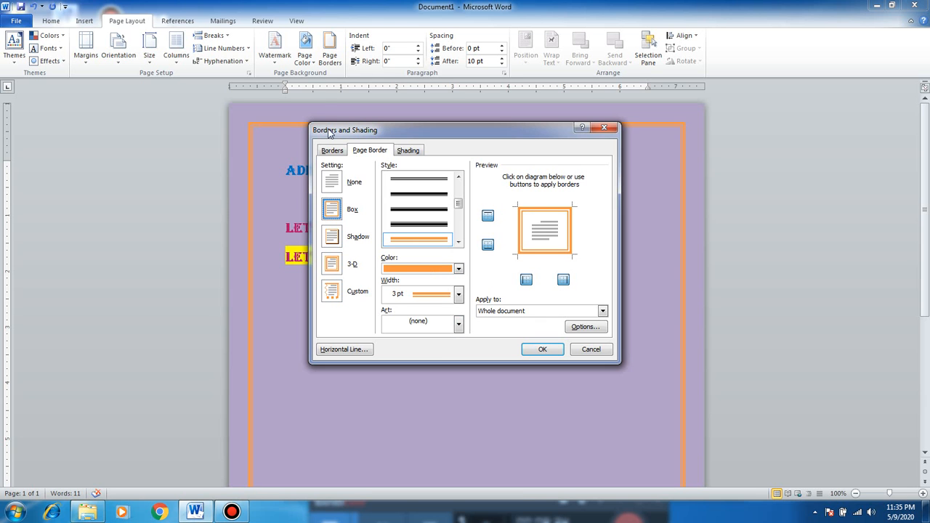
mouse_move(429, 249)
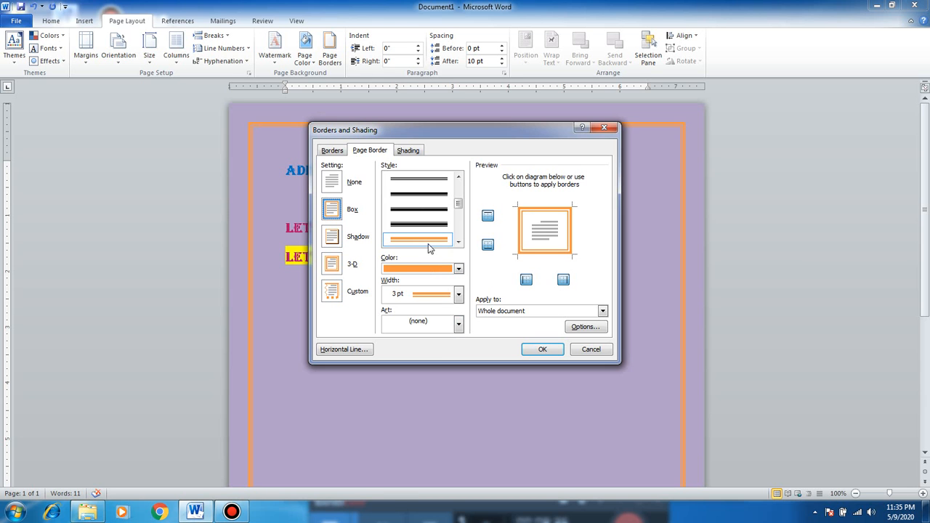
mouse_move(431, 270)
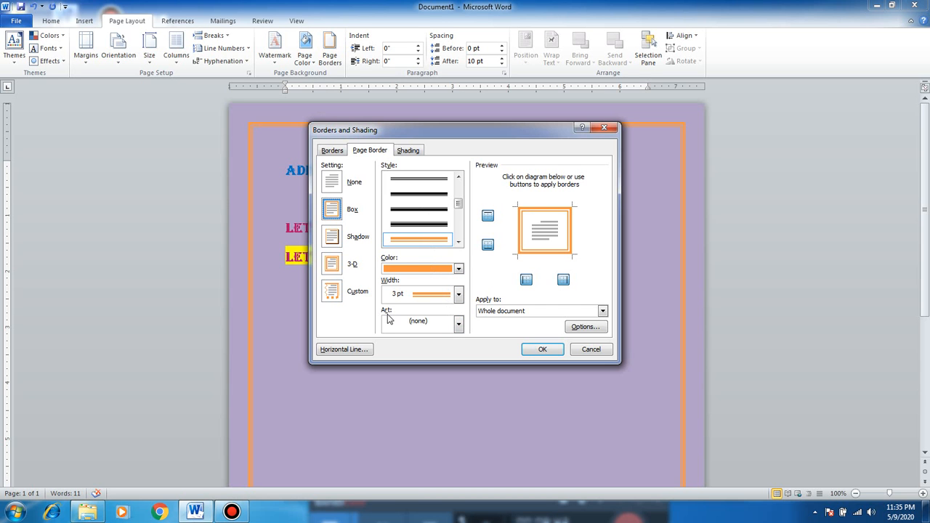
left_click(458, 323)
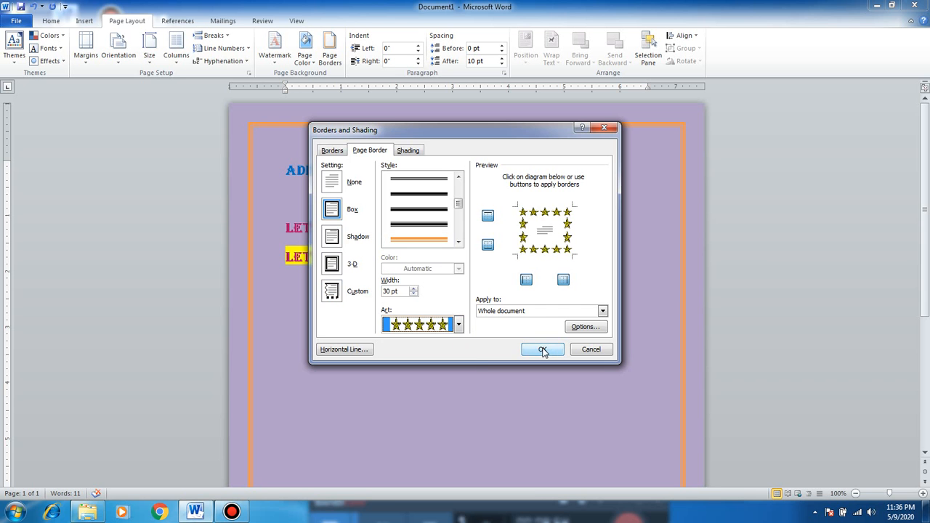
left_click(542, 350)
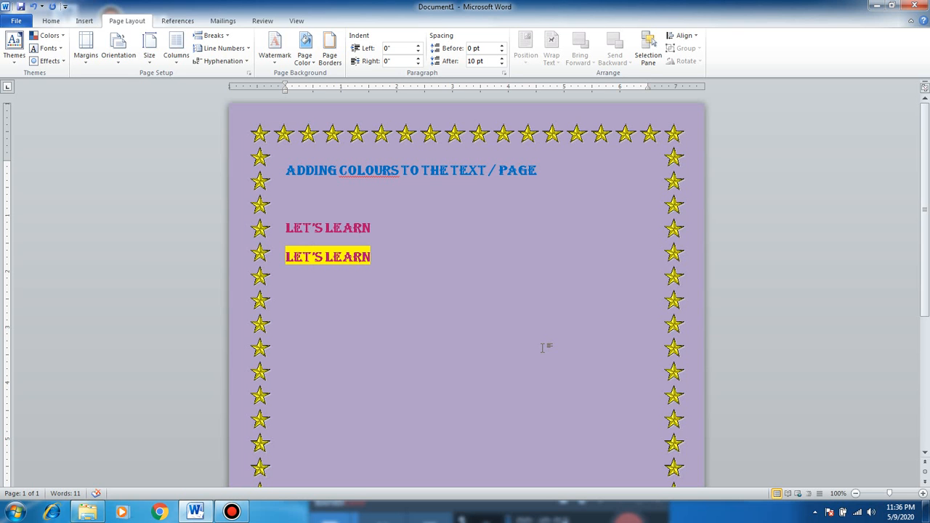
left_click(285, 286)
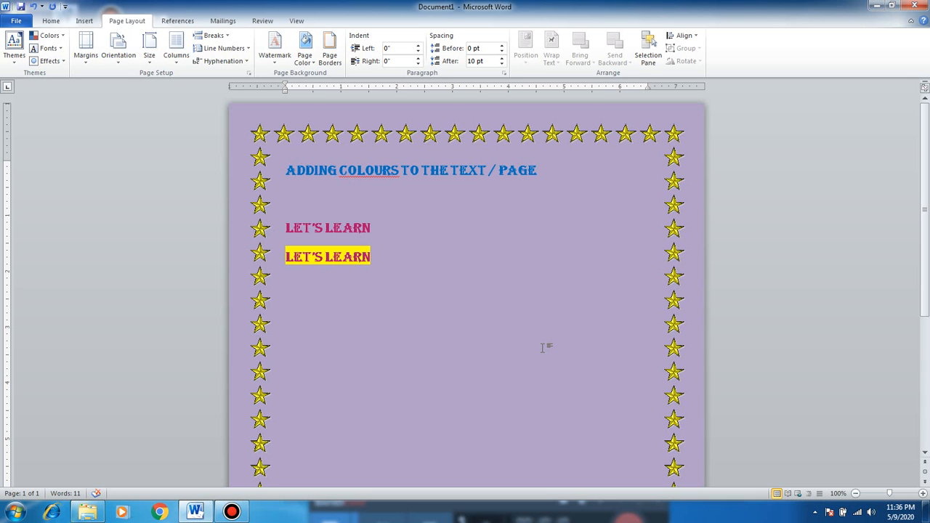
left_click(285, 285)
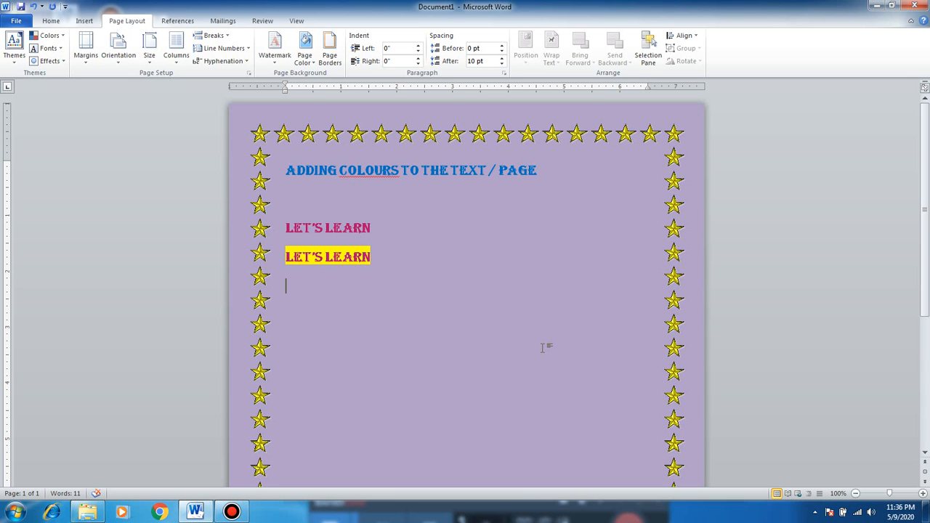